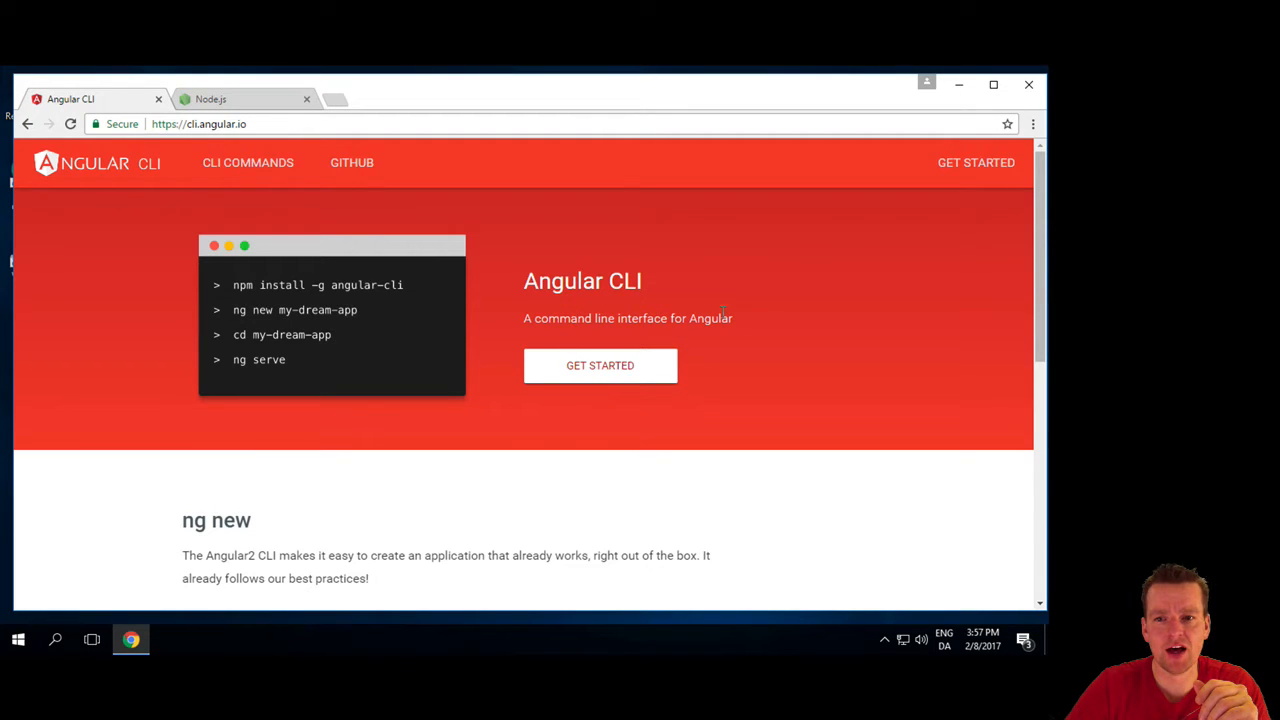
{"action": "mouse_move", "coordinate": [776, 364]}
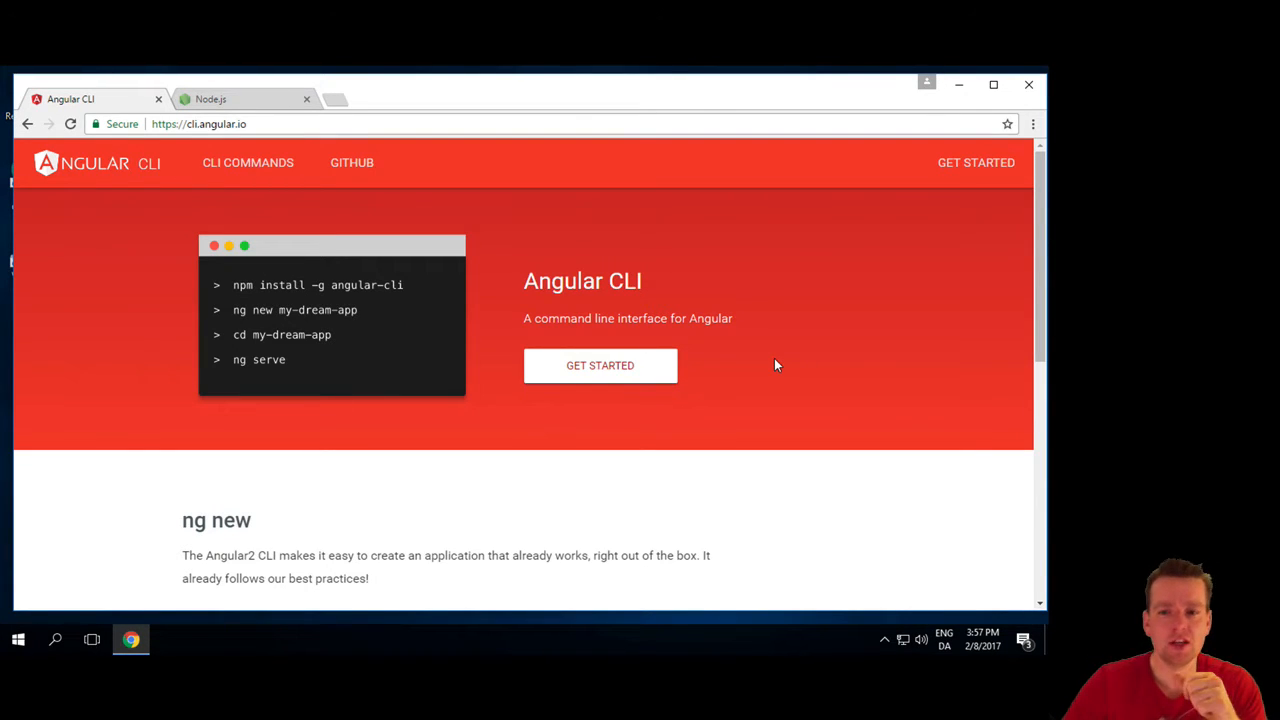
{"action": "mouse_move", "coordinate": [612, 336]}
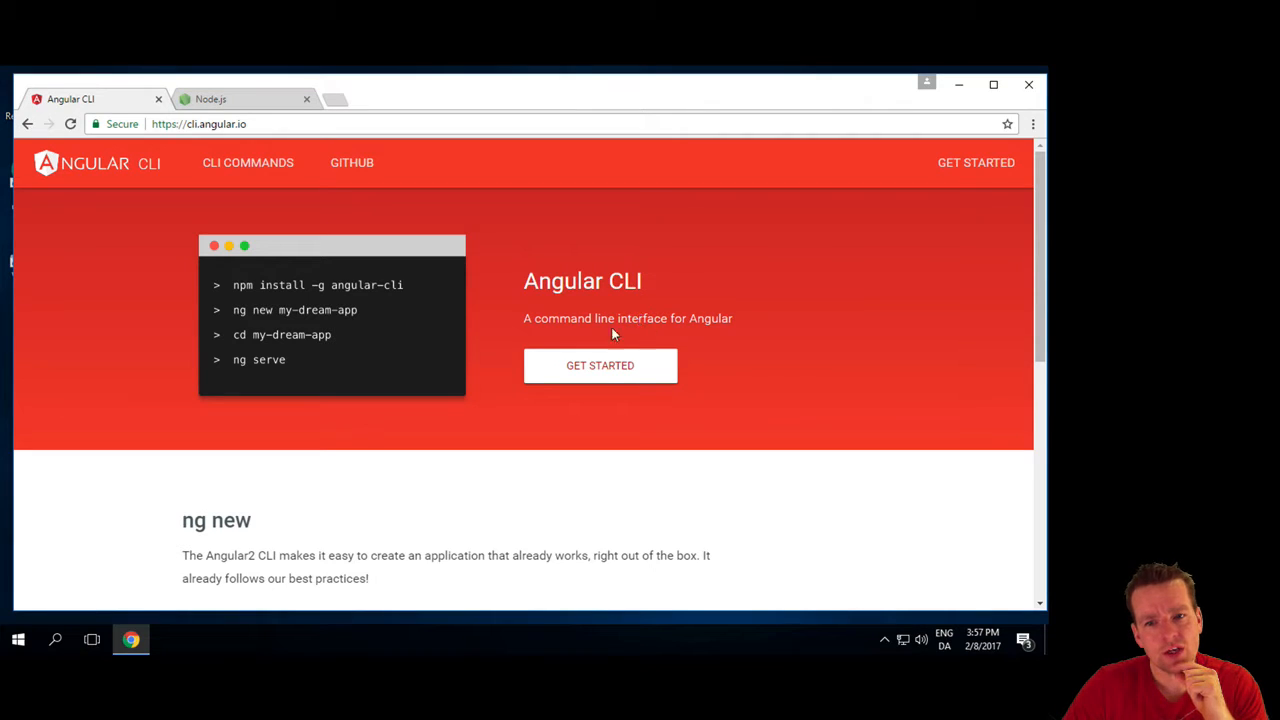
- From cli.angular.io reach the angular-cli GitHub README's Prerequisites and highlight 'Node 4'
{"action": "left_click", "coordinate": [352, 162]}
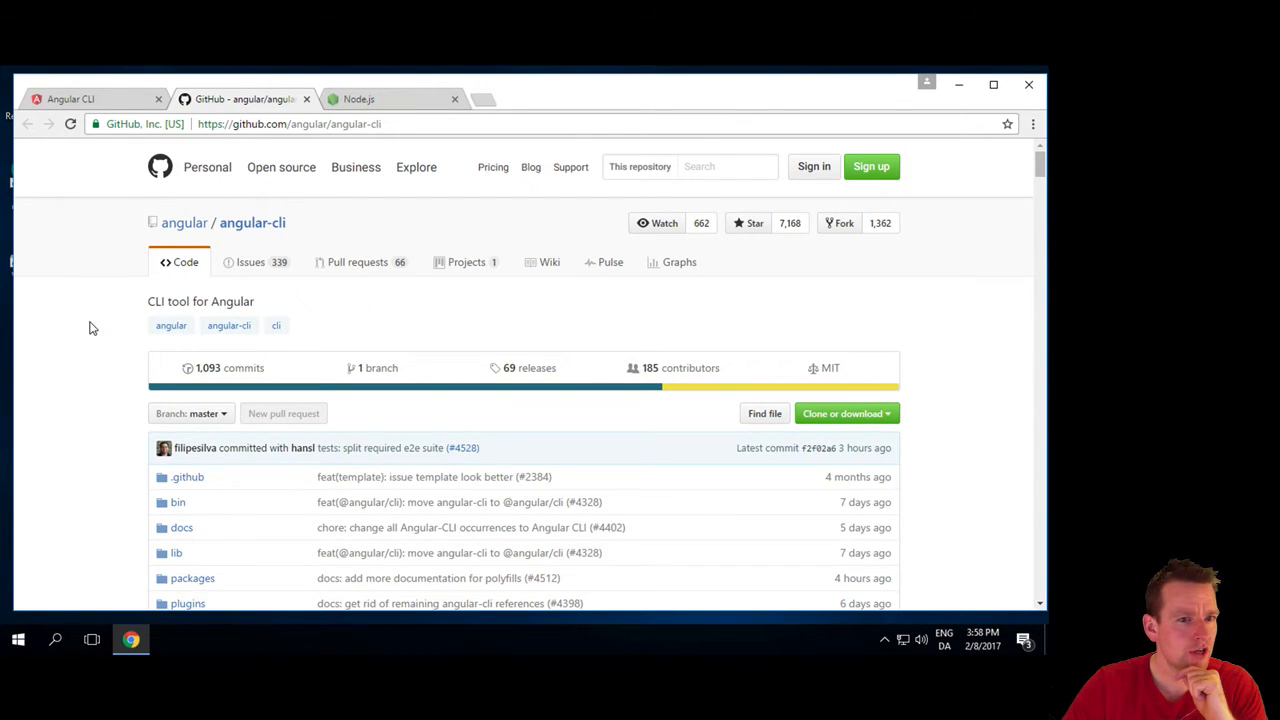
{"action": "scroll", "scroll_direction": "down", "scroll_amount": 3}
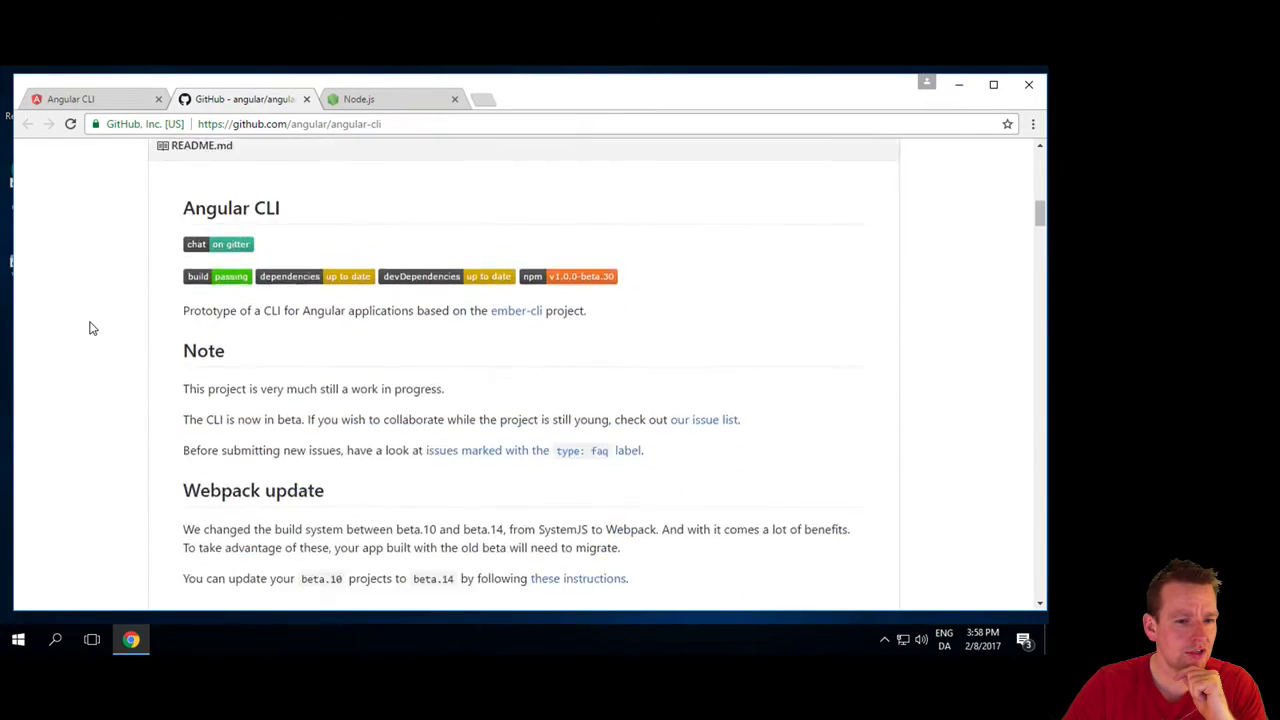
{"action": "scroll", "scroll_direction": "down", "scroll_amount": 3}
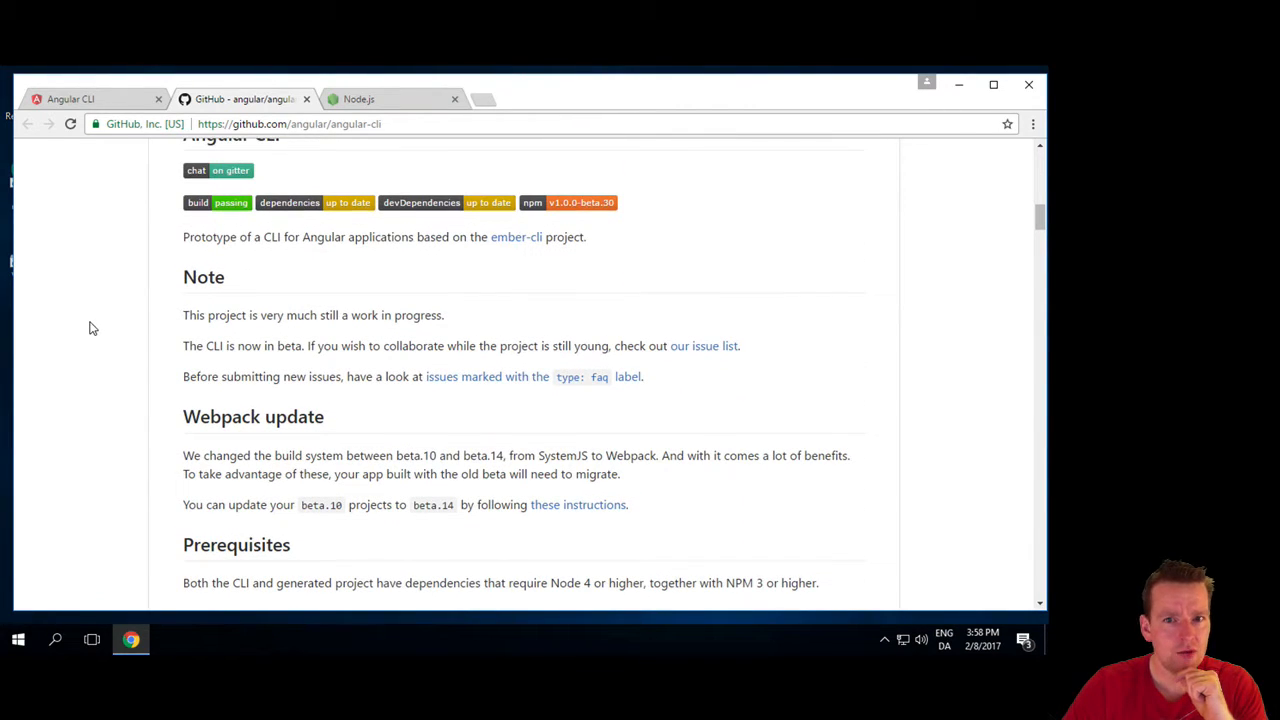
{"action": "scroll", "scroll_direction": "down", "scroll_amount": 3}
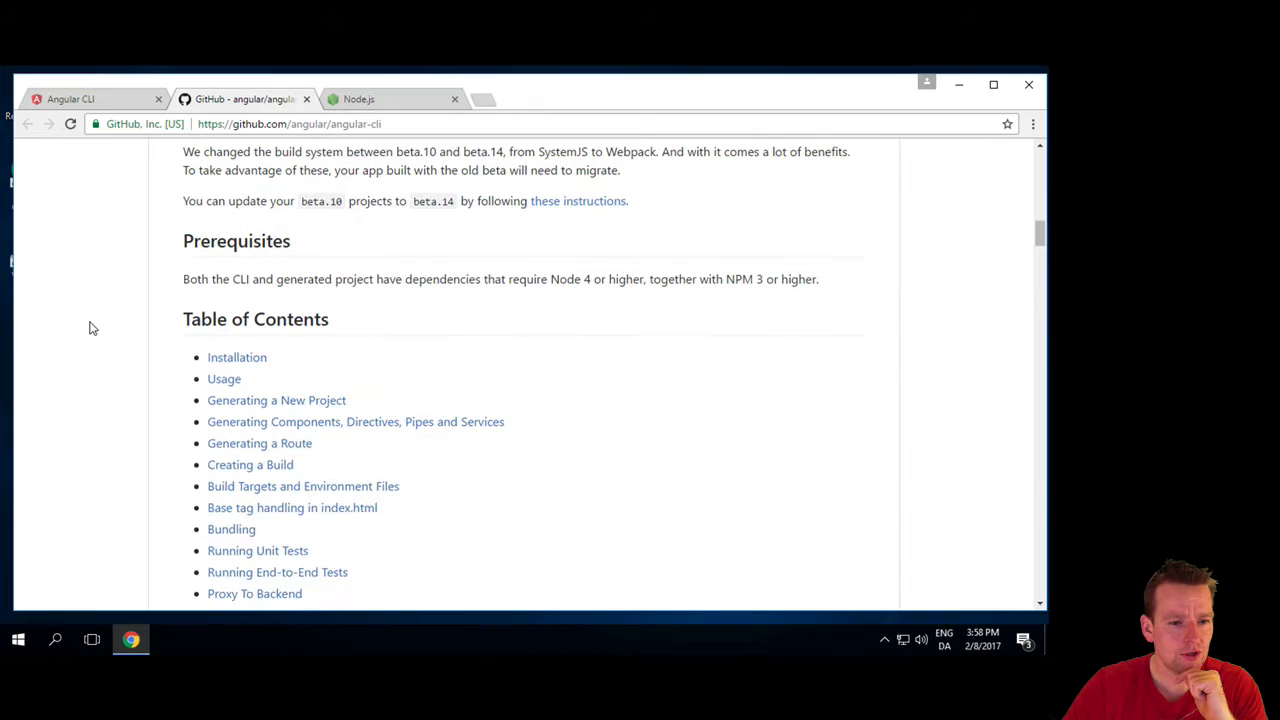
{"action": "scroll", "scroll_direction": "down", "scroll_amount": 3}
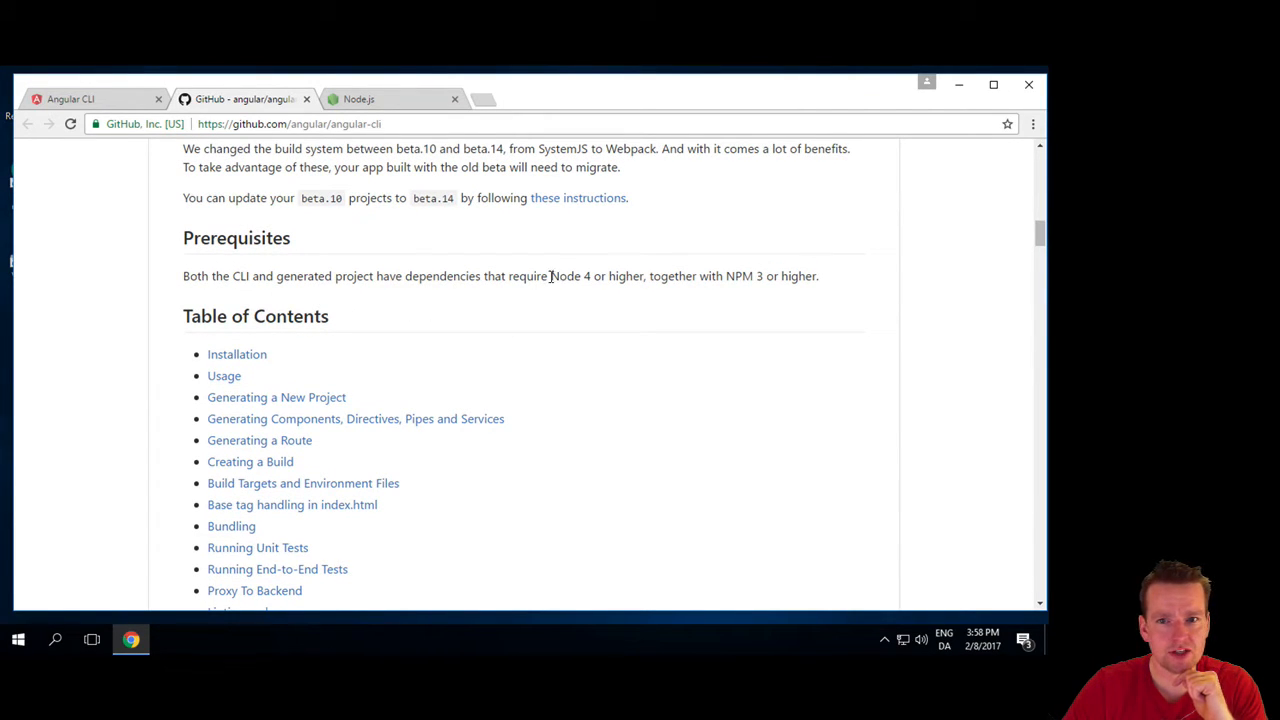
{"action": "double_click", "coordinate": [566, 276]}
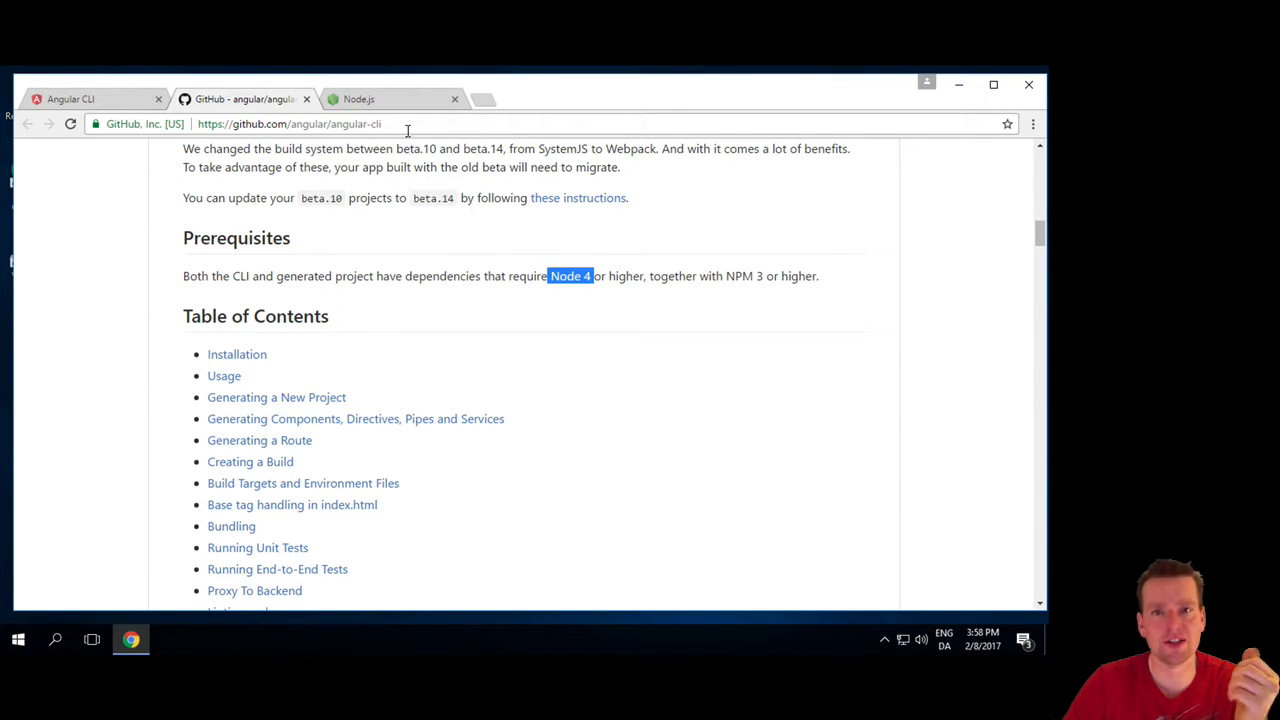
- Download node-v6.9.5-x64.msi via the 'v6.9.5 LTS' button on nodejs.org
{"action": "left_click", "coordinate": [390, 98]}
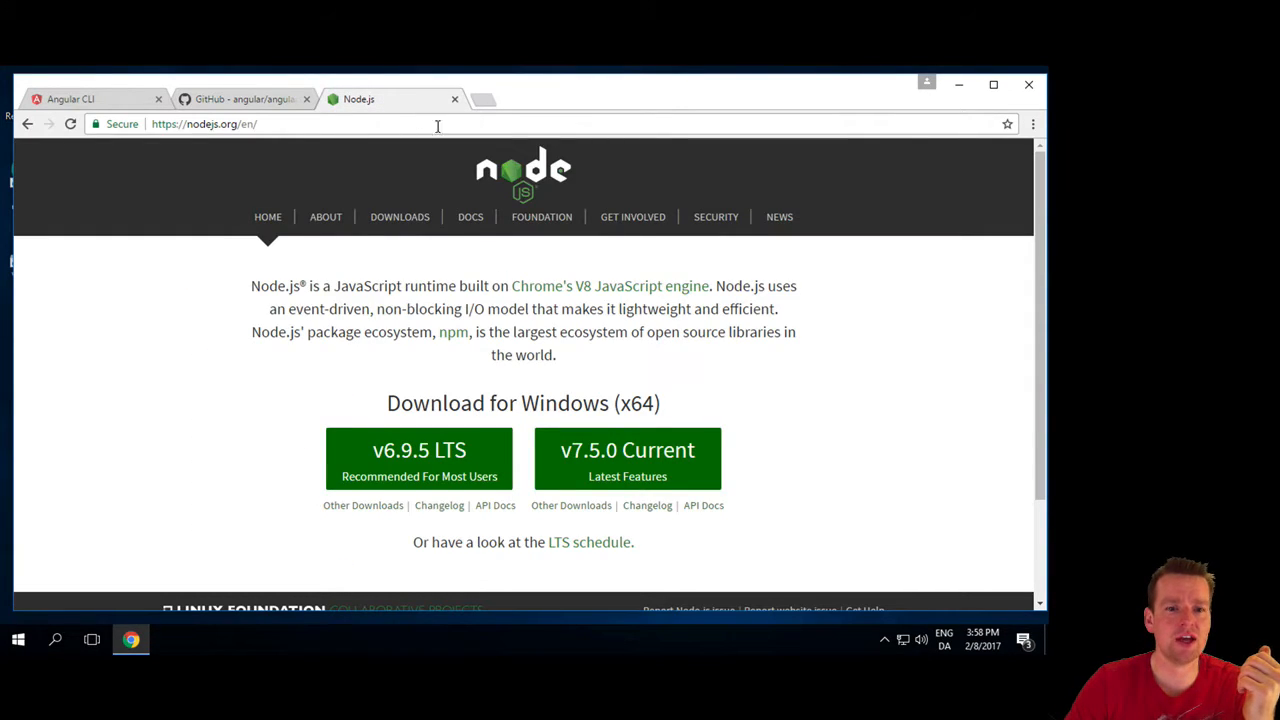
{"action": "mouse_move", "coordinate": [420, 448]}
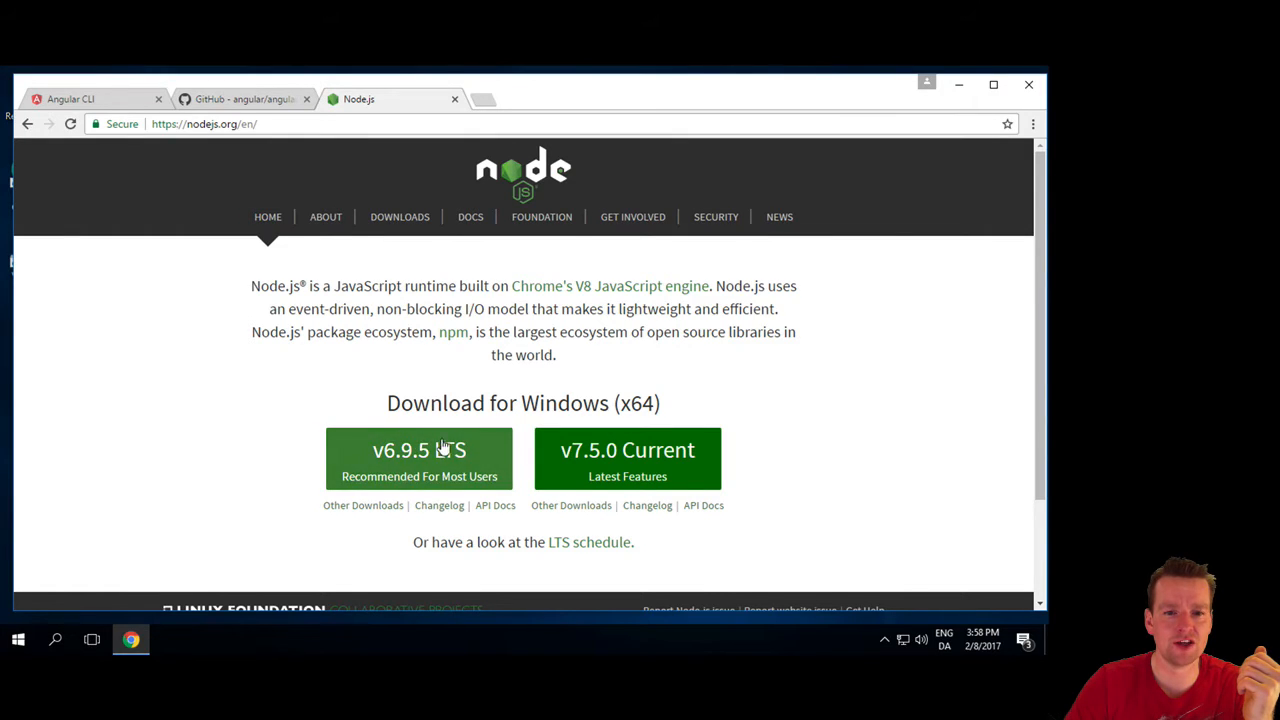
{"action": "left_click", "coordinate": [420, 450]}
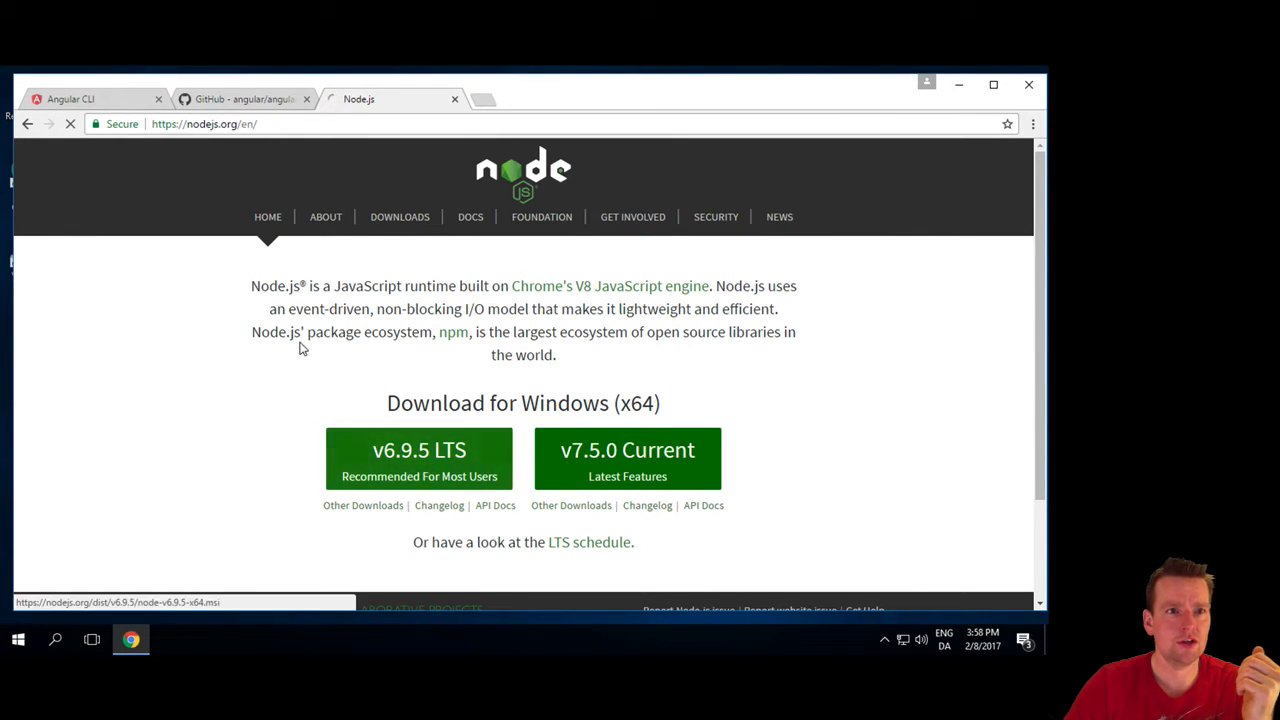
{"action": "left_click", "coordinate": [420, 458]}
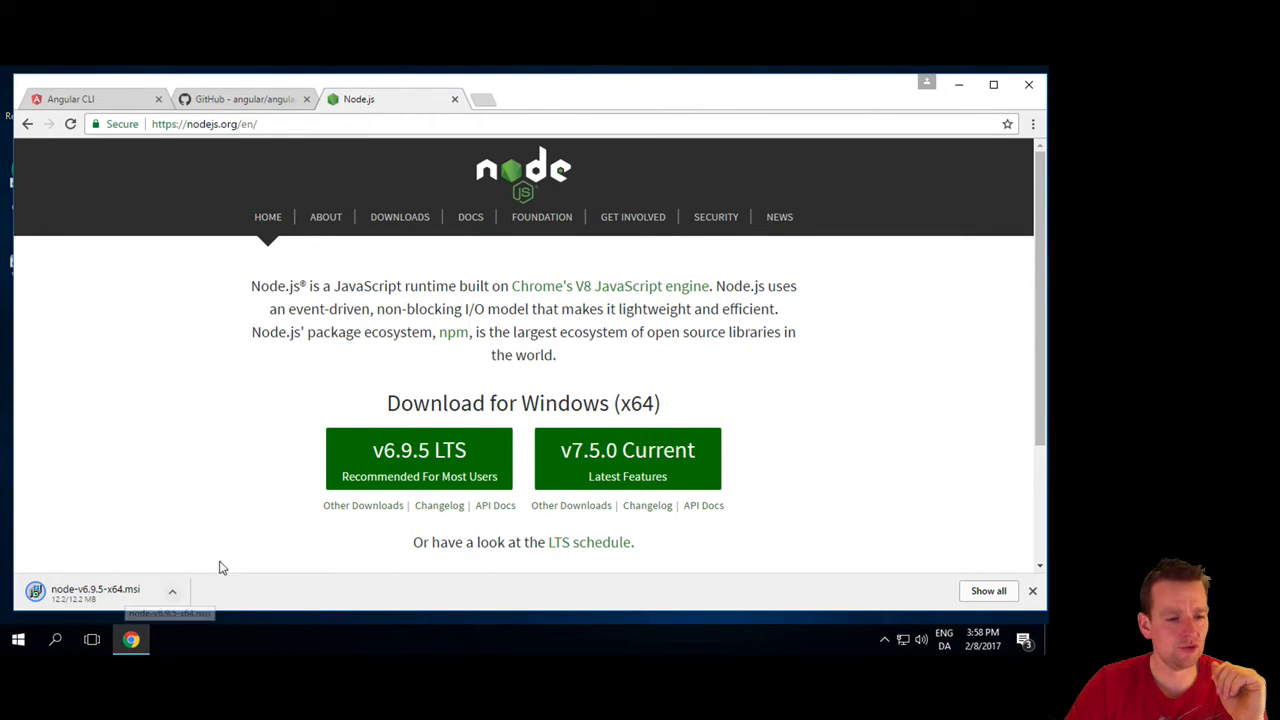
{"action": "mouse_move", "coordinate": [204, 546]}
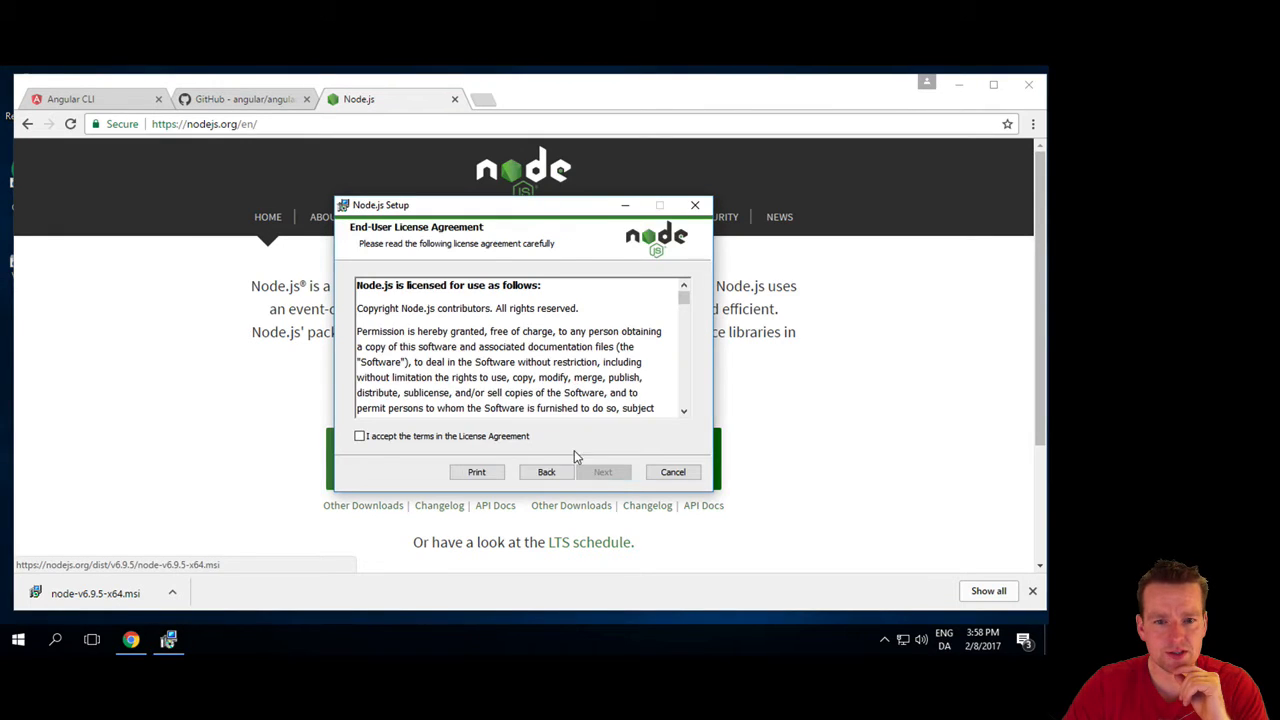
- Accept the license, keep the default folder and features, and run the Node.js v6.9.5 install
{"action": "left_click", "coordinate": [604, 472]}
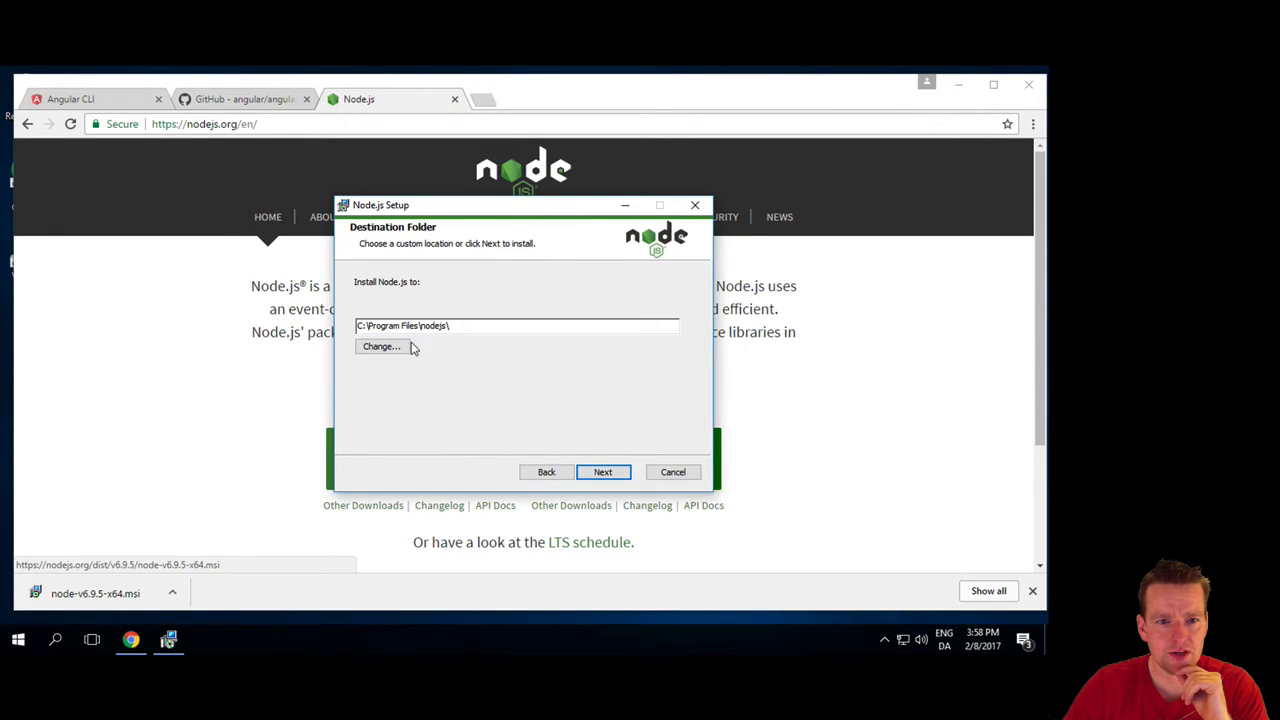
{"action": "left_click", "coordinate": [602, 472]}
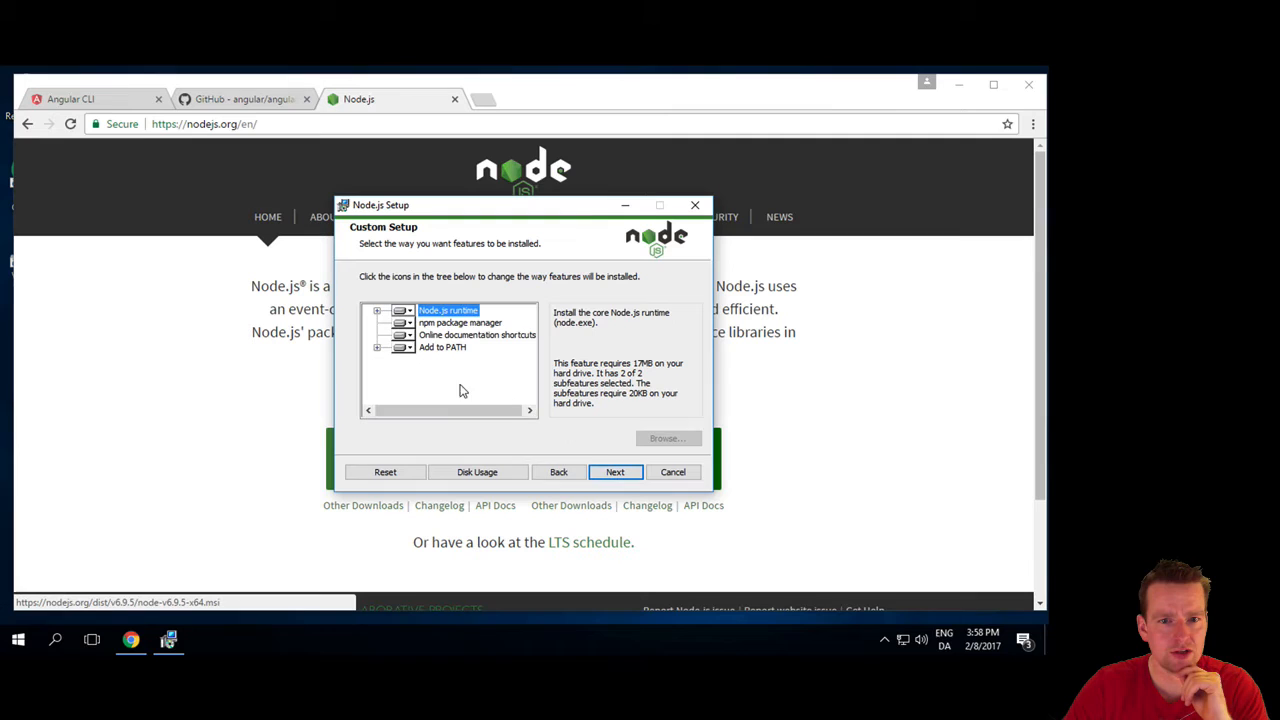
{"action": "mouse_move", "coordinate": [448, 332]}
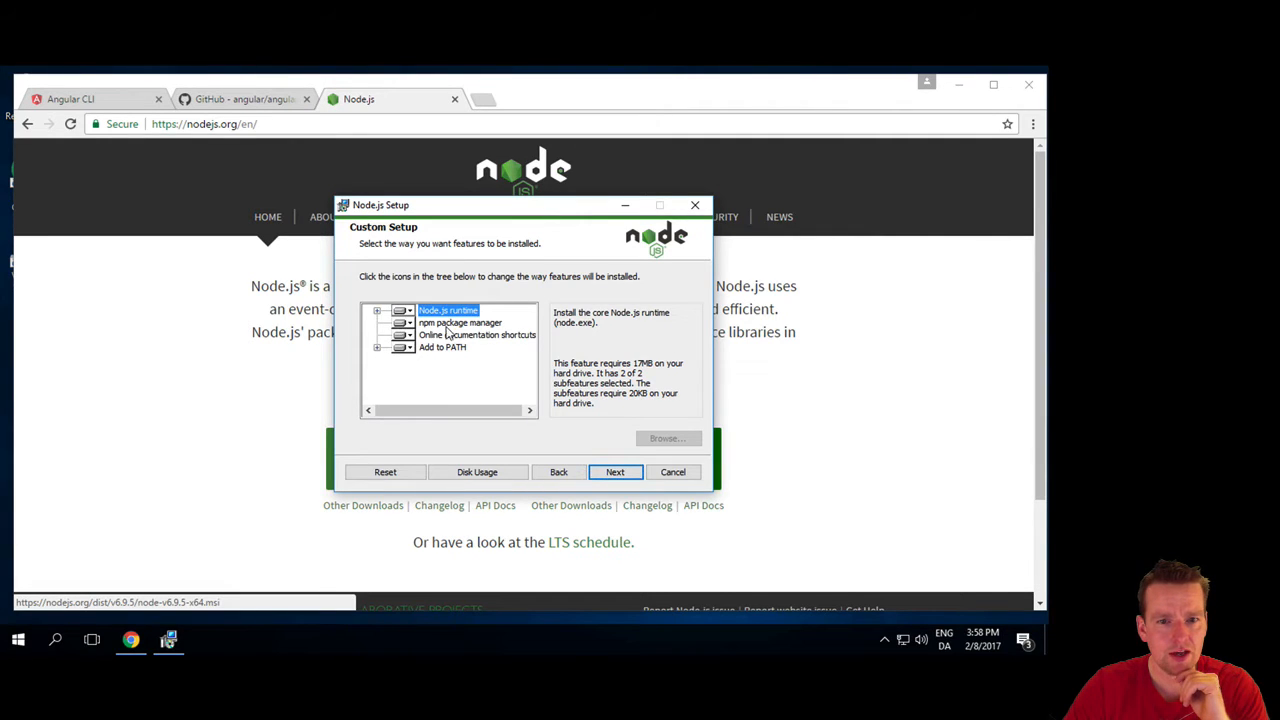
{"action": "left_click", "coordinate": [616, 472]}
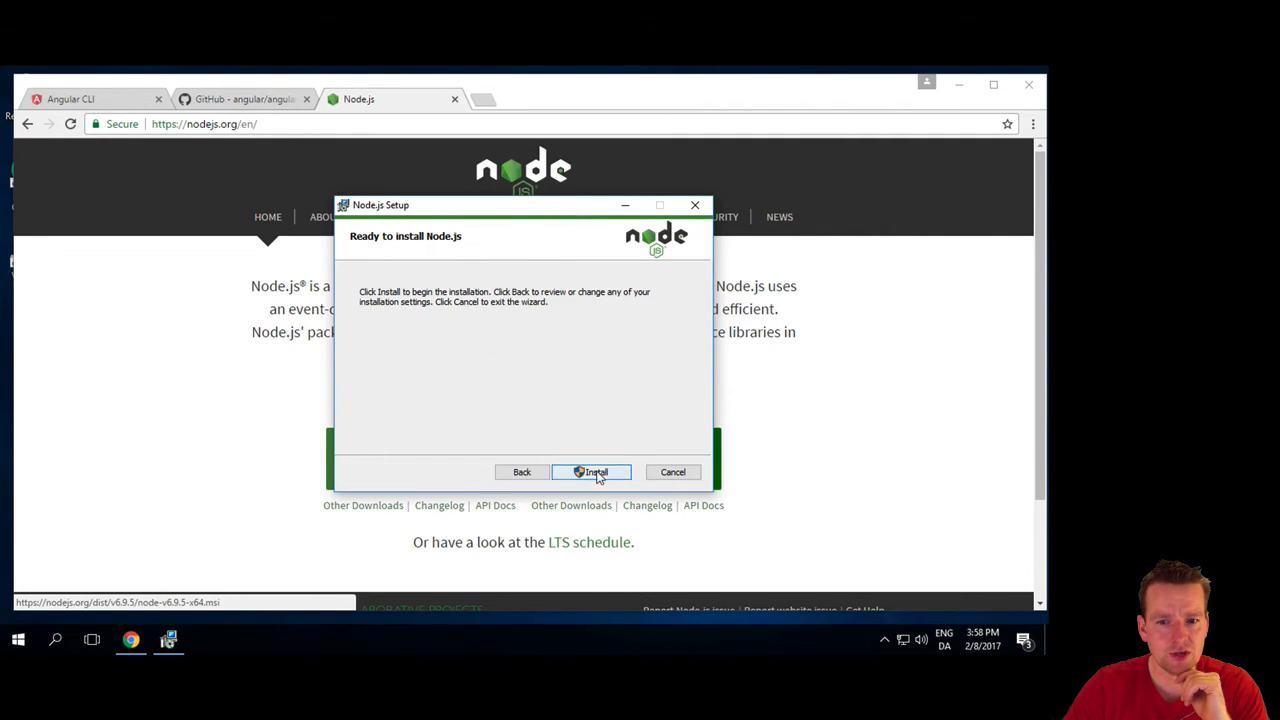
{"action": "left_click", "coordinate": [592, 472]}
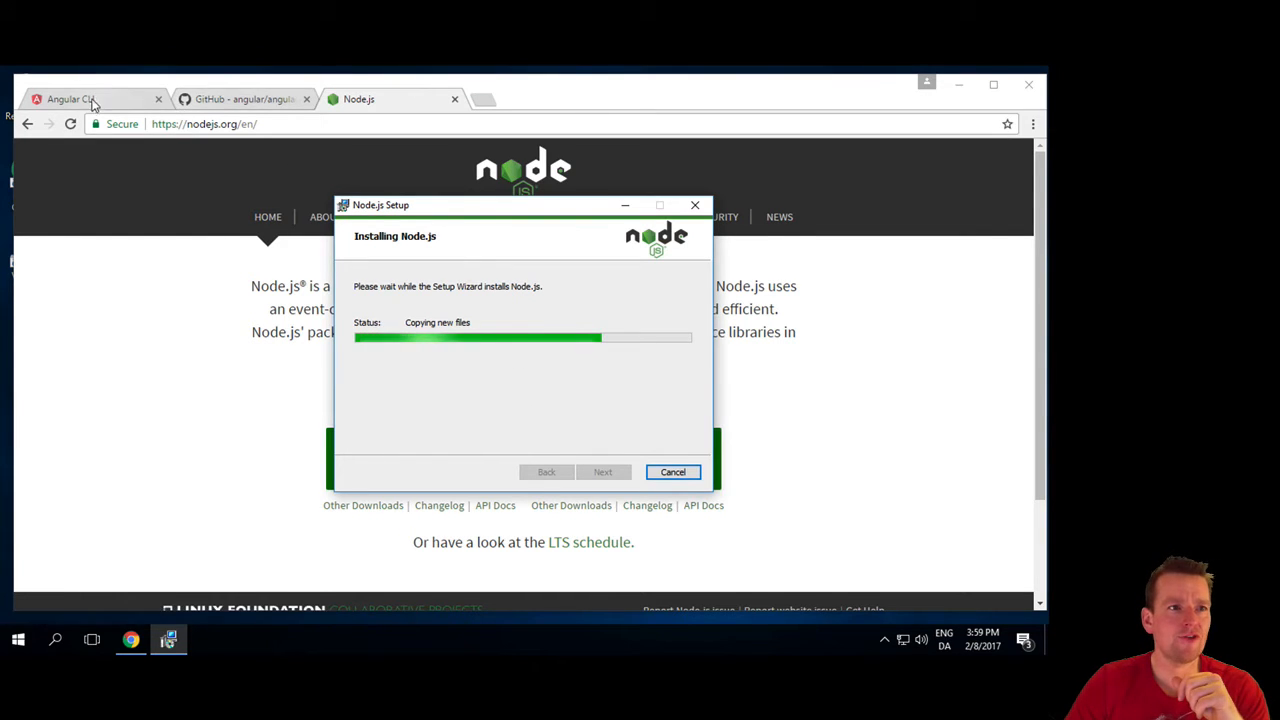
{"action": "left_click", "coordinate": [90, 100]}
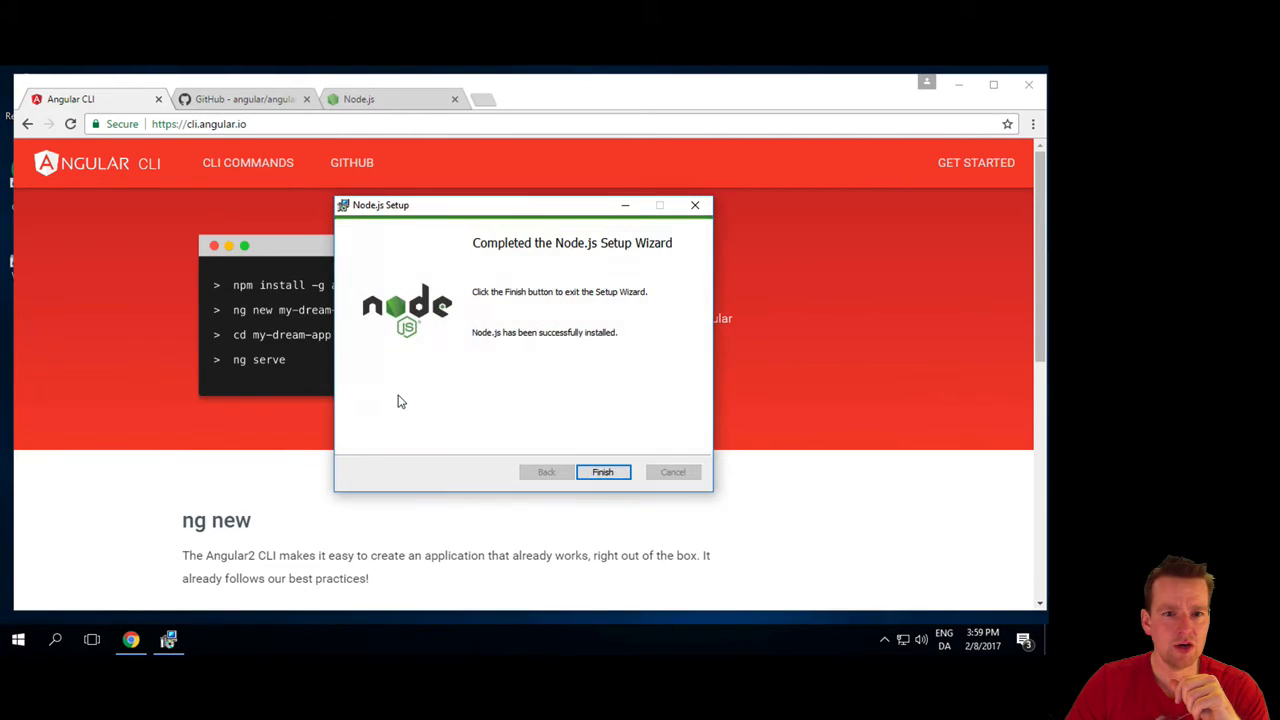
{"action": "mouse_move", "coordinate": [290, 328]}
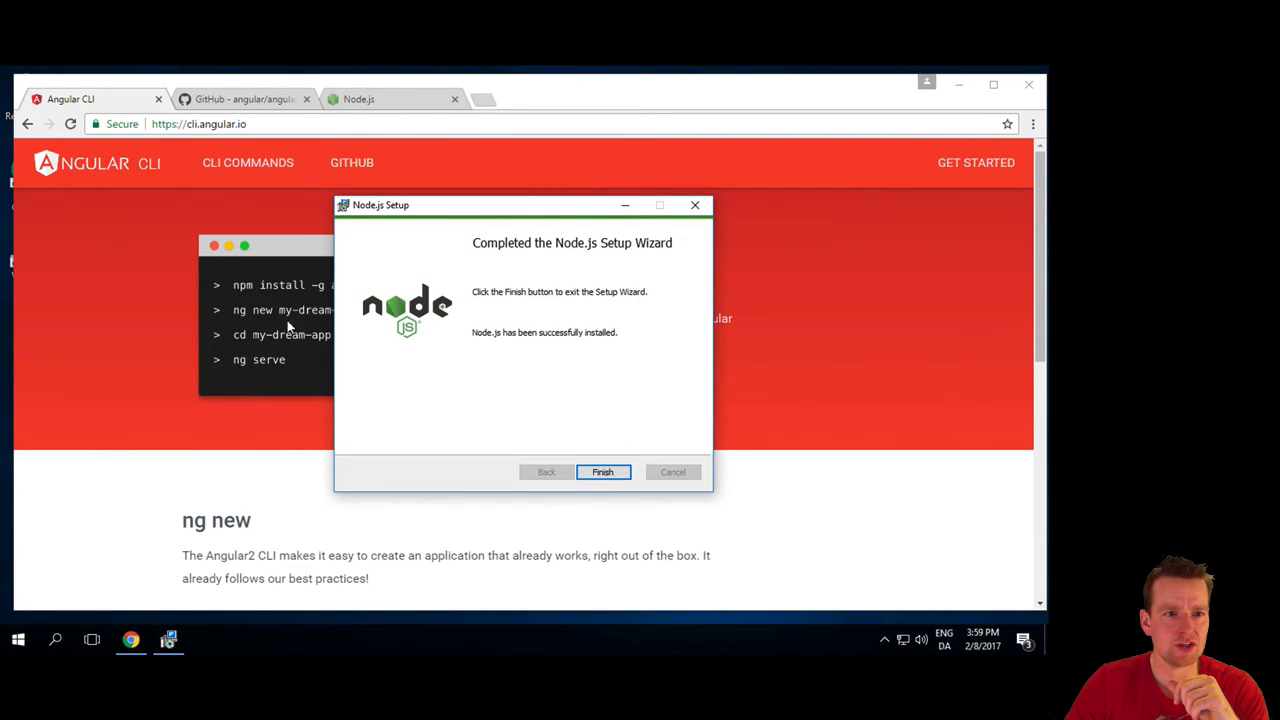
{"action": "left_click", "coordinate": [602, 472]}
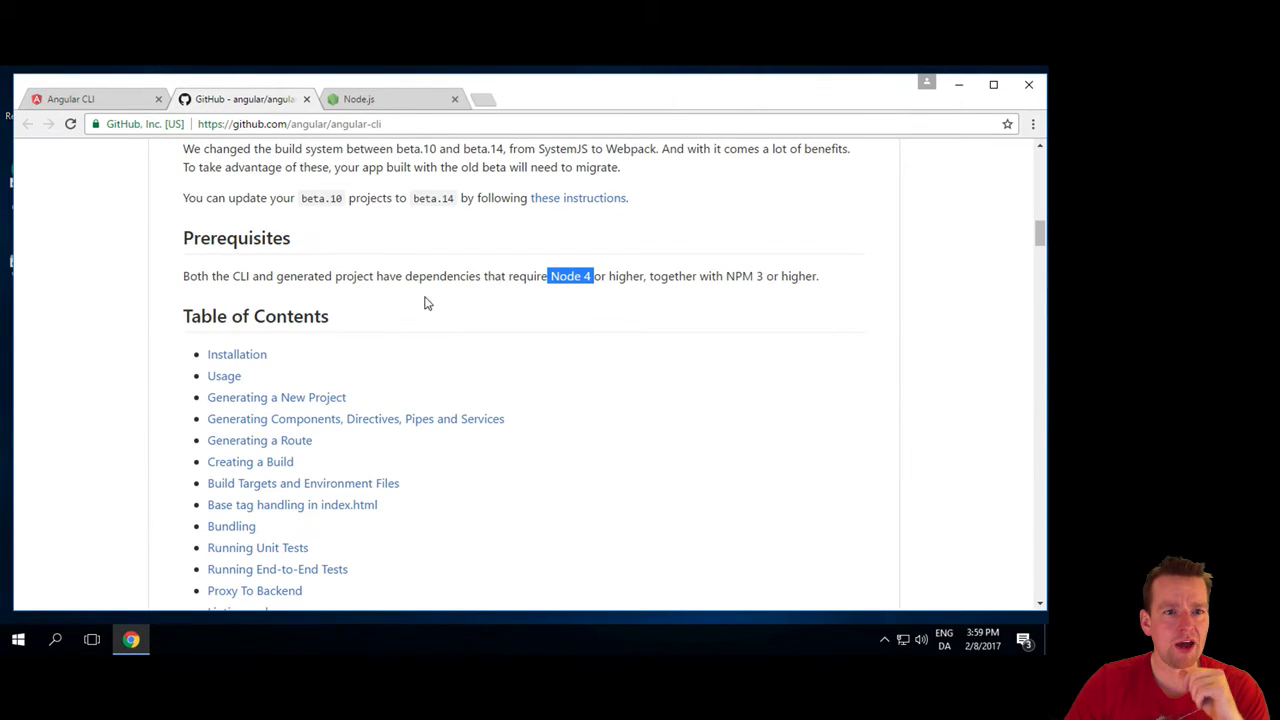
{"action": "mouse_move", "coordinate": [236, 354]}
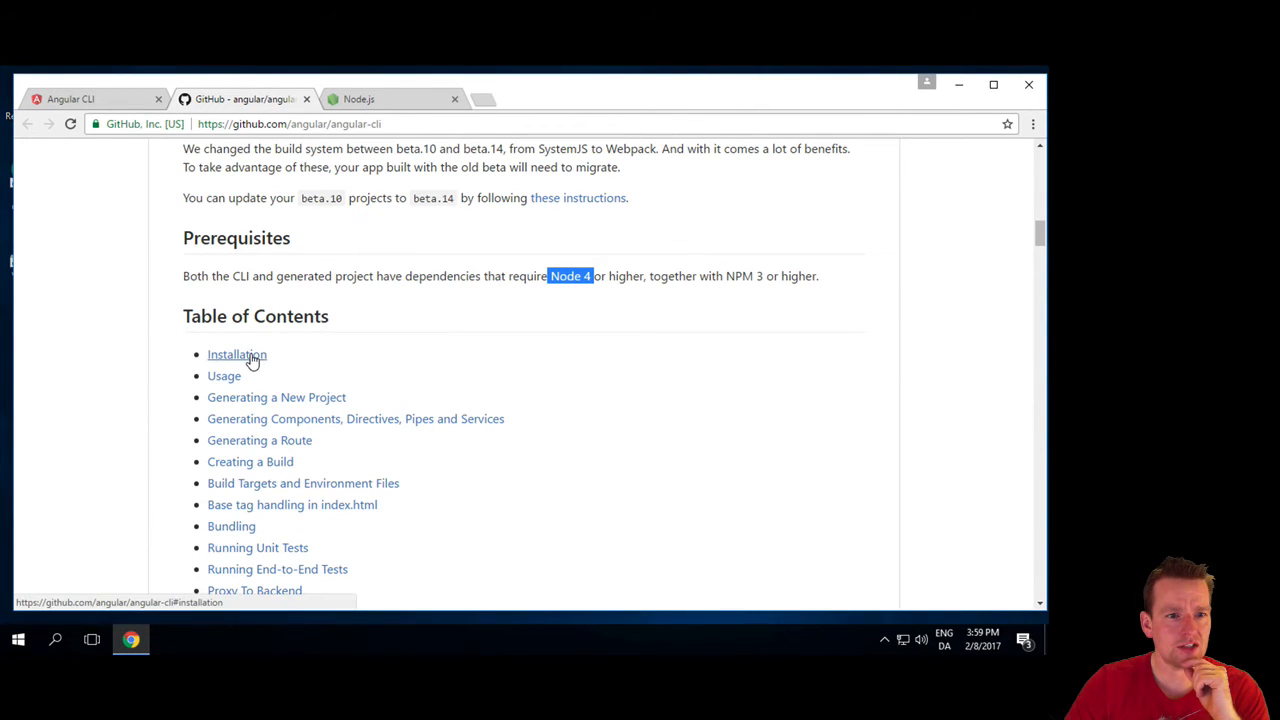
{"action": "left_click", "coordinate": [236, 354]}
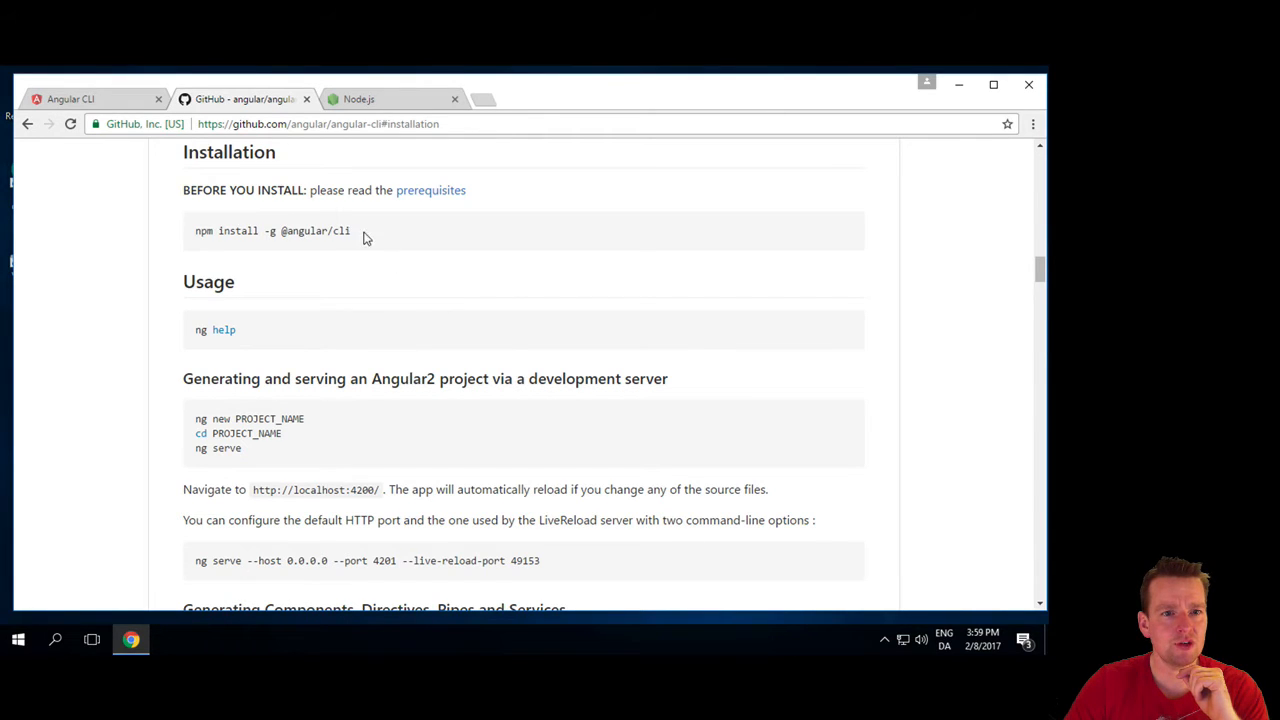
{"action": "left_click_drag", "start_coordinate": [216, 230], "coordinate": [350, 230]}
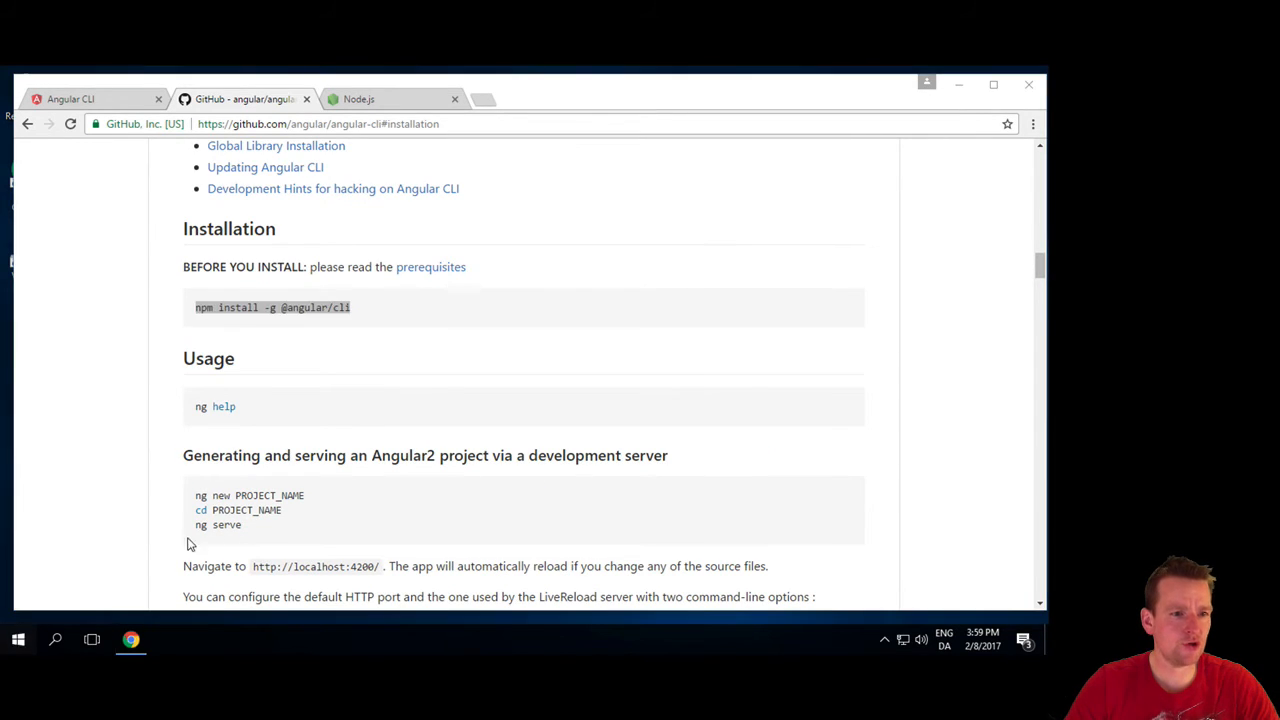
{"action": "left_click", "coordinate": [16, 640]}
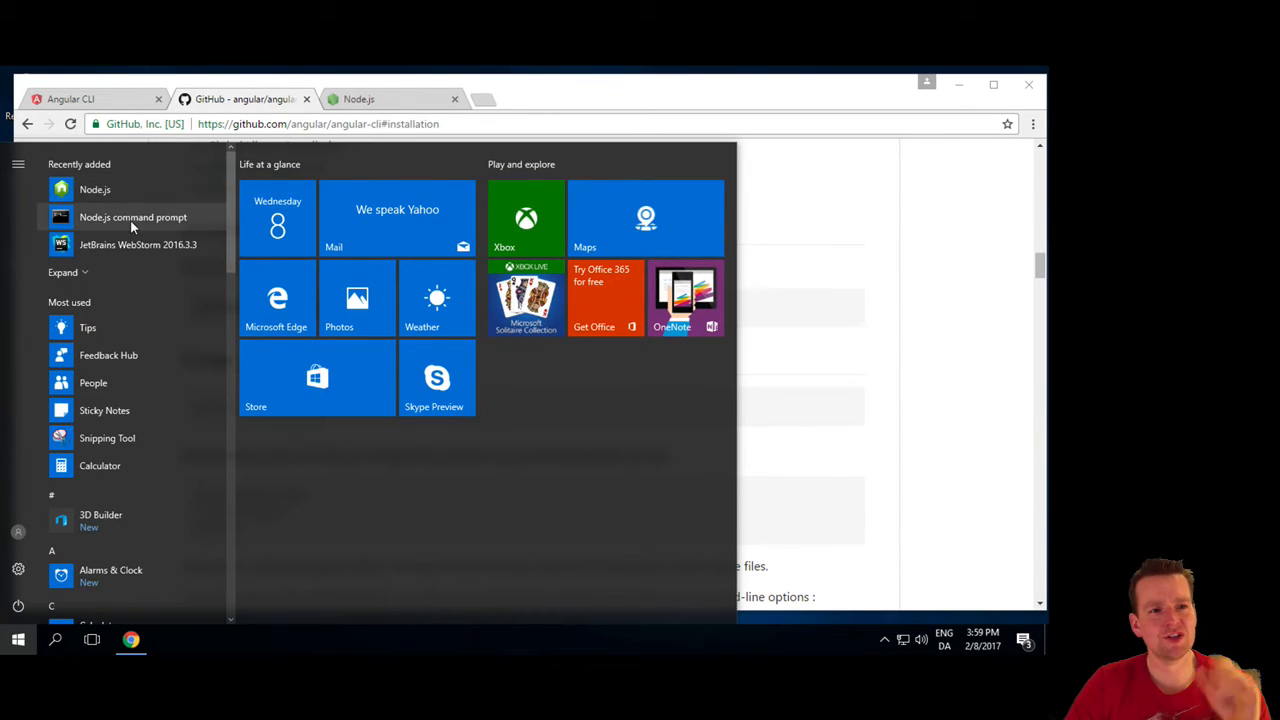
{"action": "left_click", "coordinate": [132, 216]}
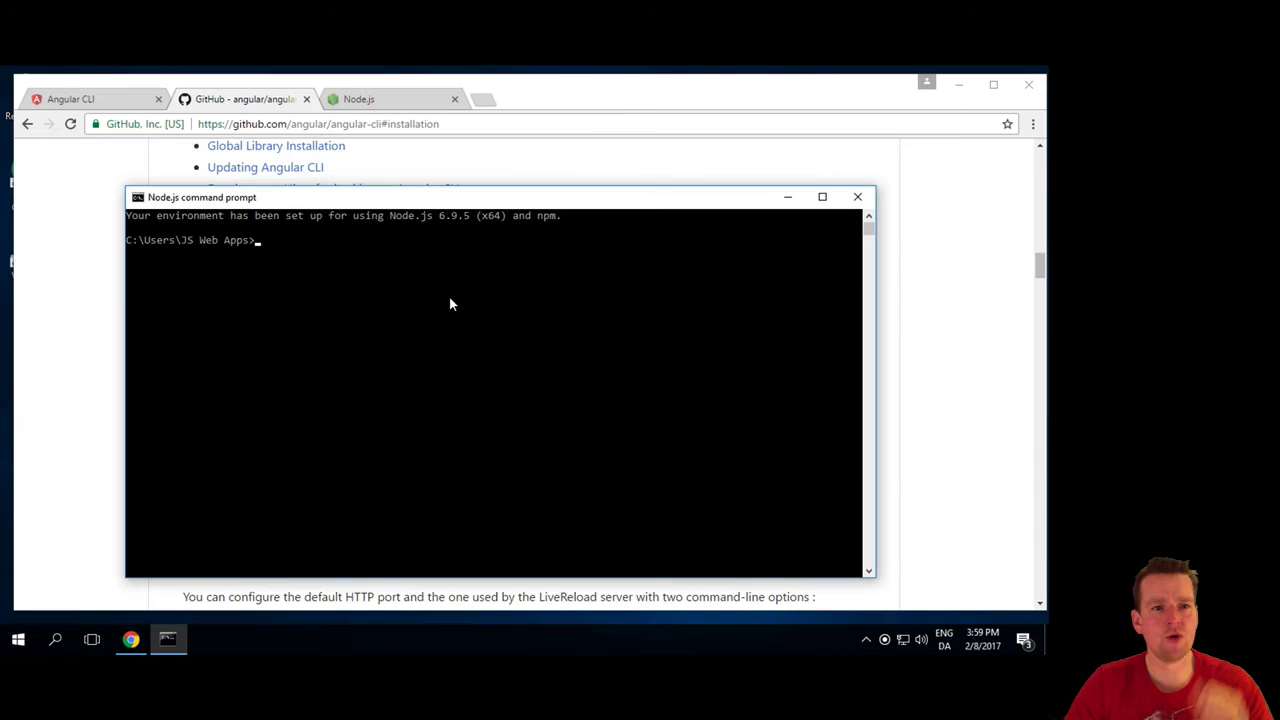
{"action": "type", "text": "npm install -g @angular/cli"}
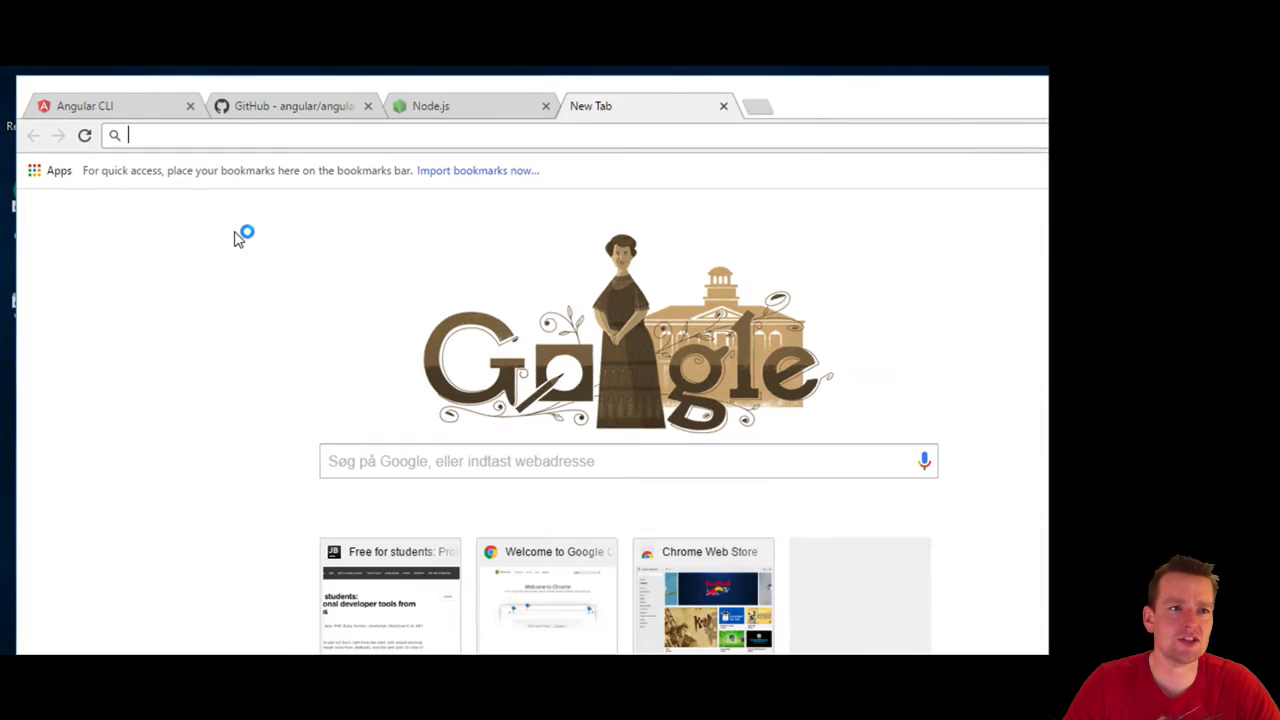
- Search Google for npm, reach npmjs.com and search its packages for 'angular'
{"action": "type", "text": "node.js"}
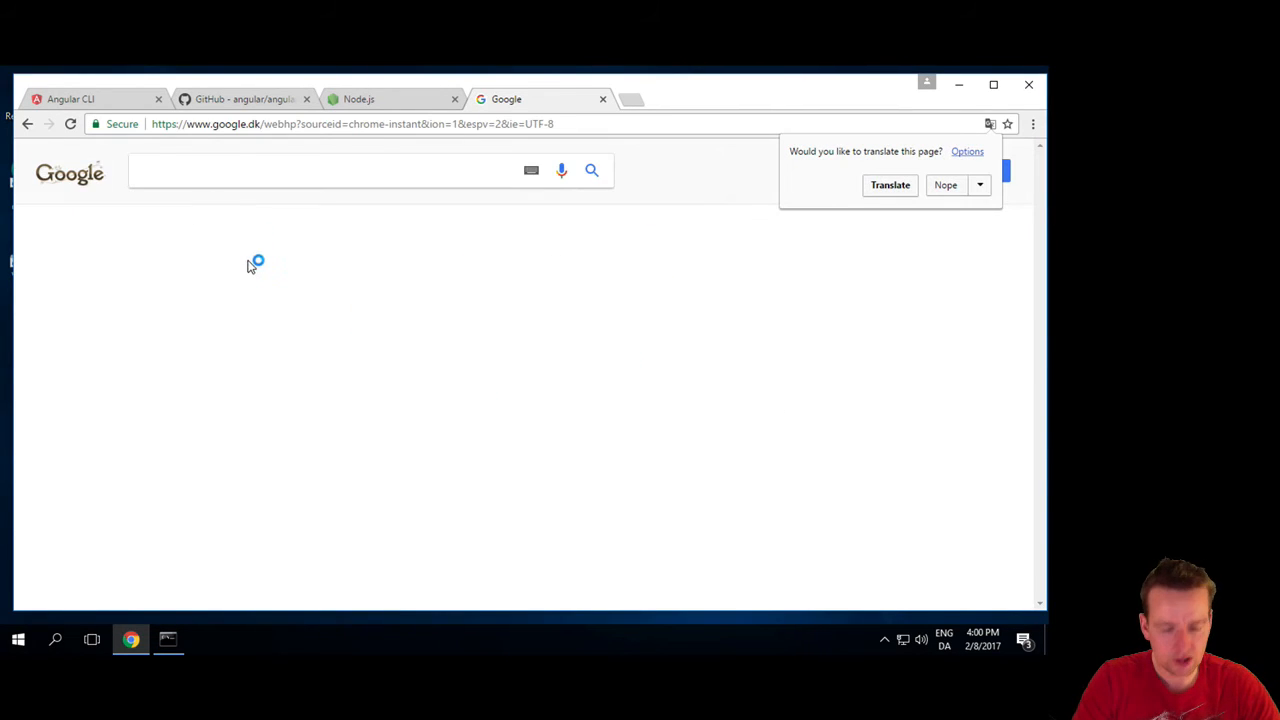
{"action": "type", "text": "npm"}
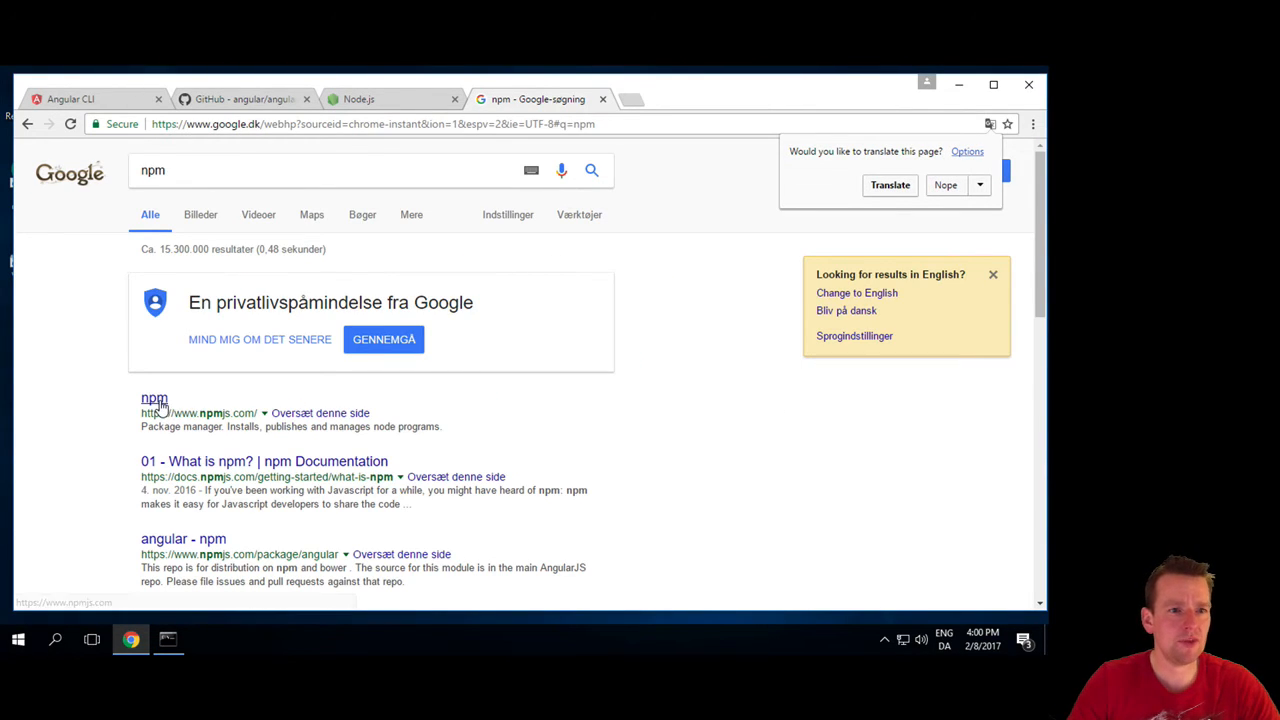
{"action": "left_click", "coordinate": [154, 398]}
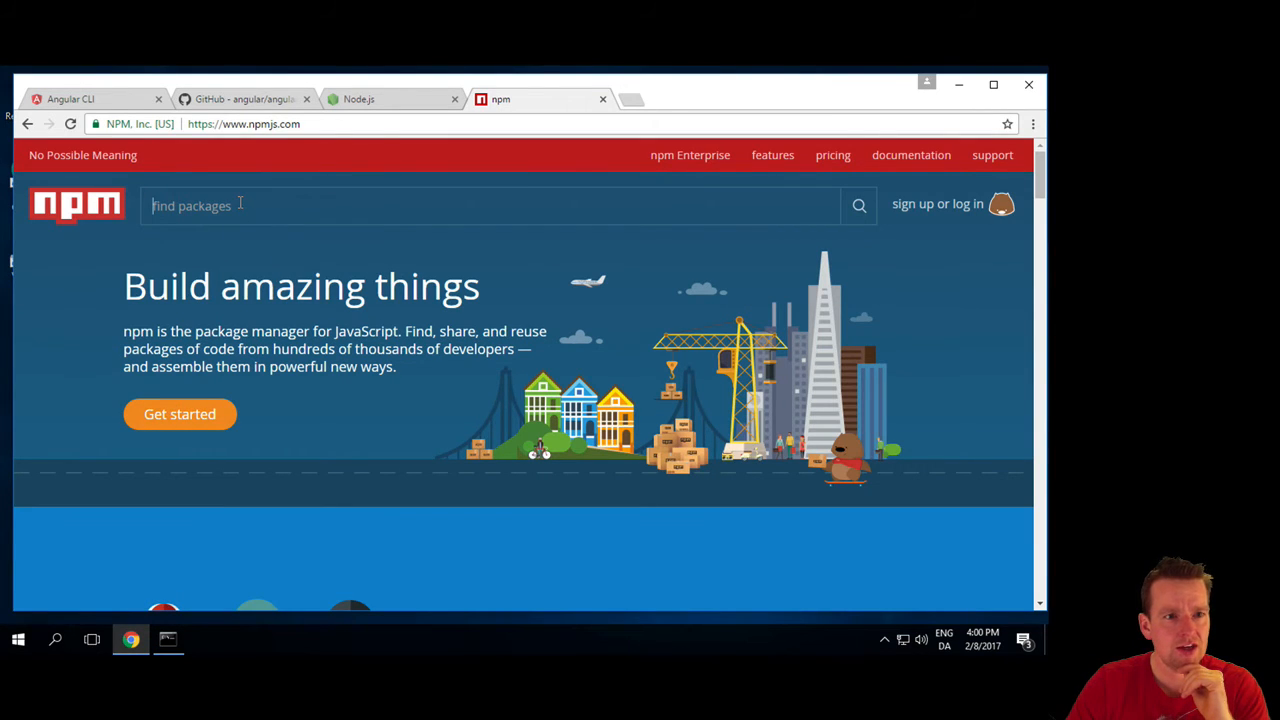
{"action": "type", "text": "angular"}
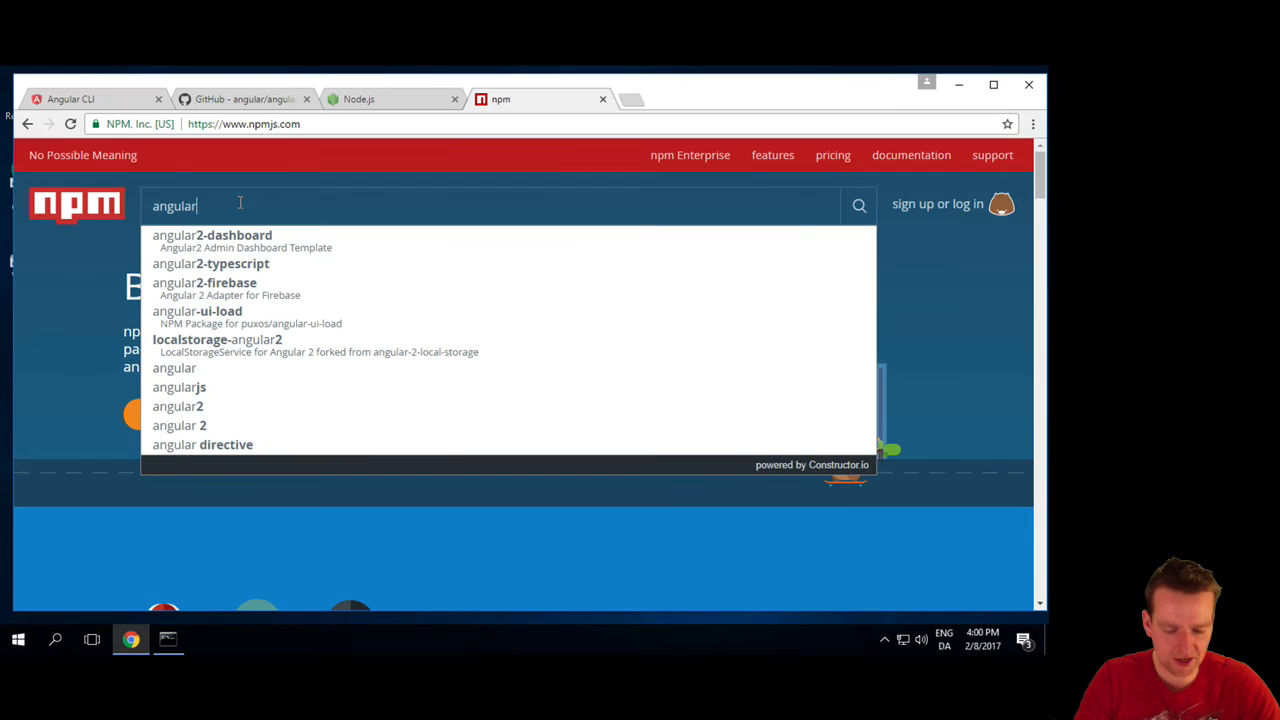
{"action": "mouse_move", "coordinate": [268, 316]}
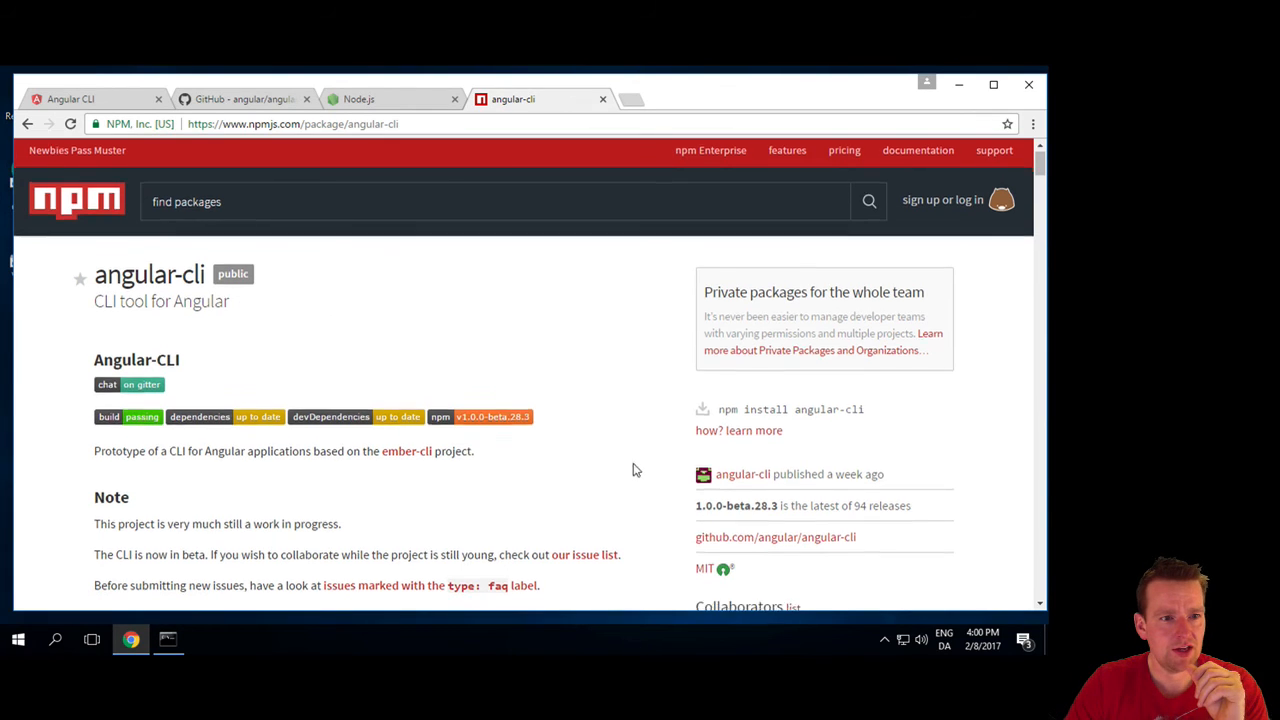
- Read through the angular-cli package page's description and prerequisites
{"action": "scroll", "scroll_direction": "down", "scroll_amount": 3}
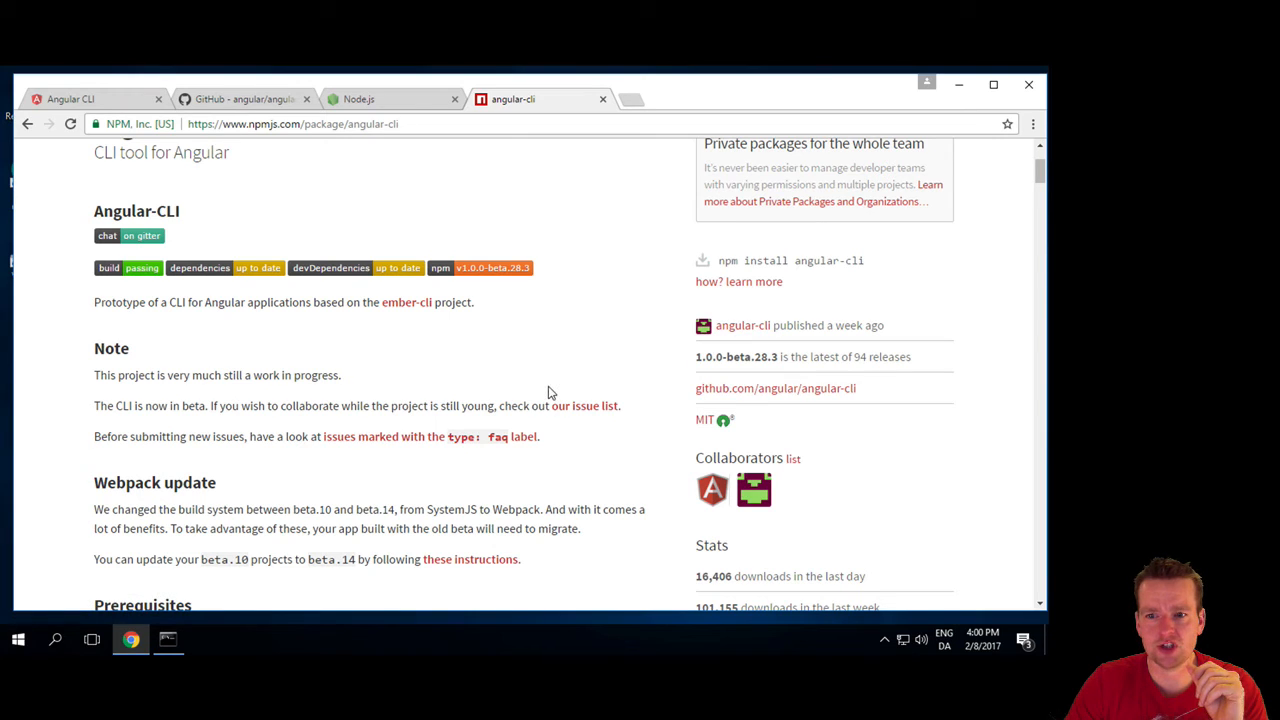
{"action": "mouse_move", "coordinate": [422, 394]}
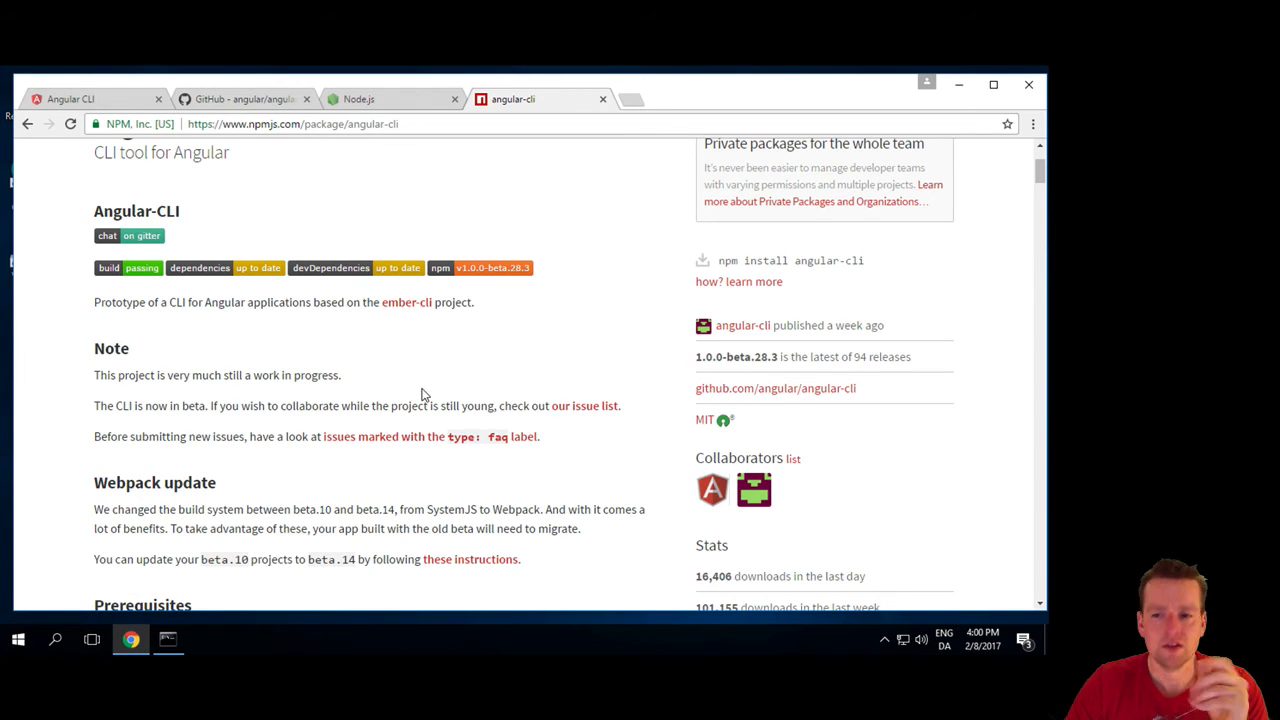
{"action": "scroll", "scroll_direction": "down", "scroll_amount": 3}
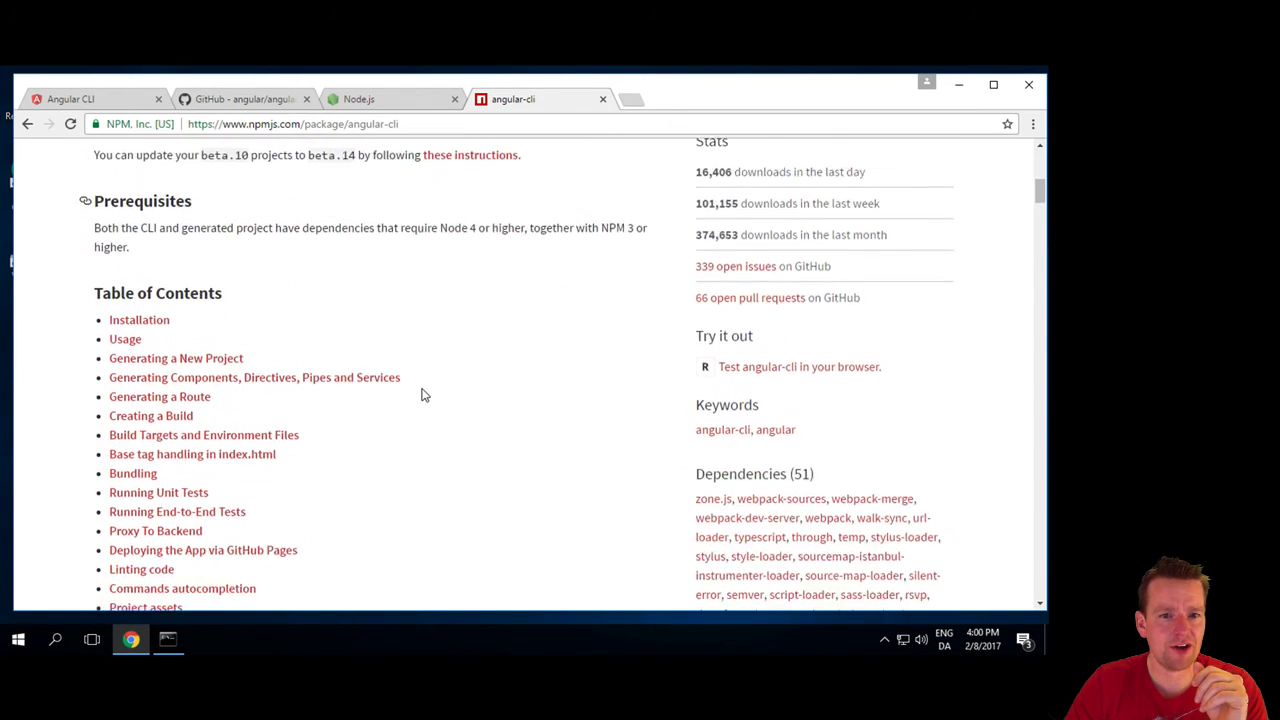
{"action": "scroll", "scroll_direction": "down", "scroll_amount": 3}
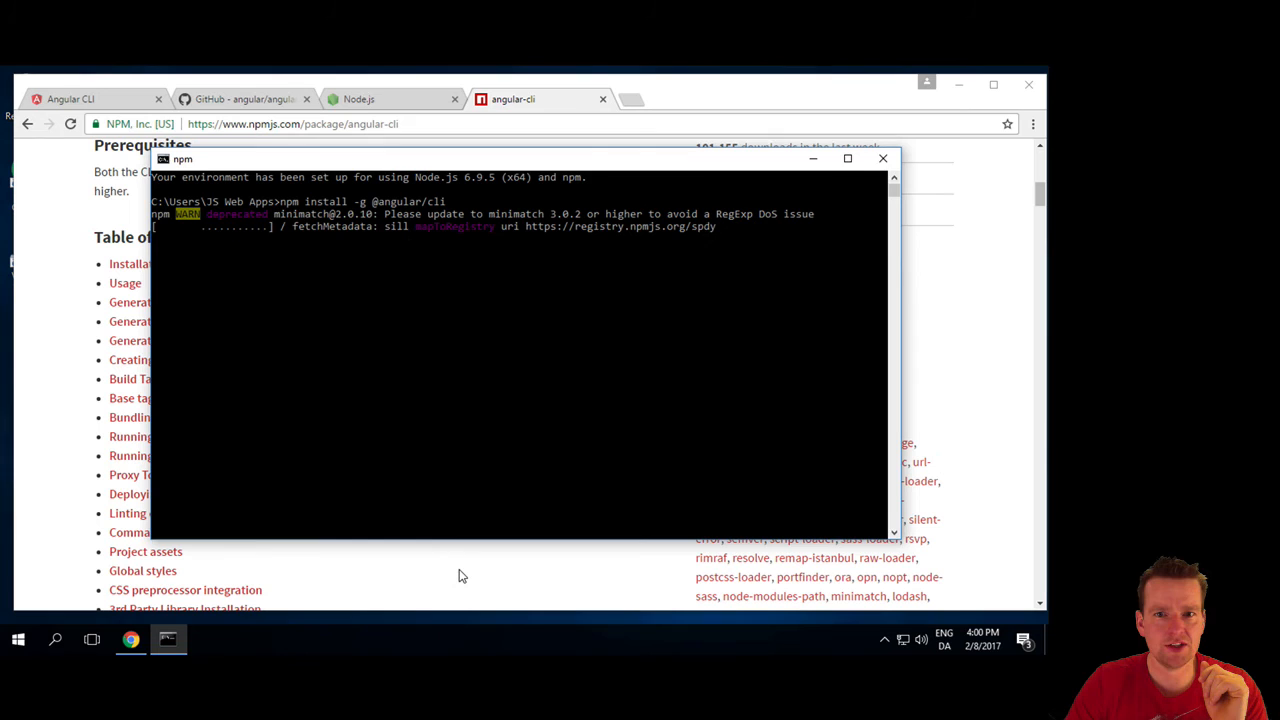
{"action": "left_click", "coordinate": [882, 158]}
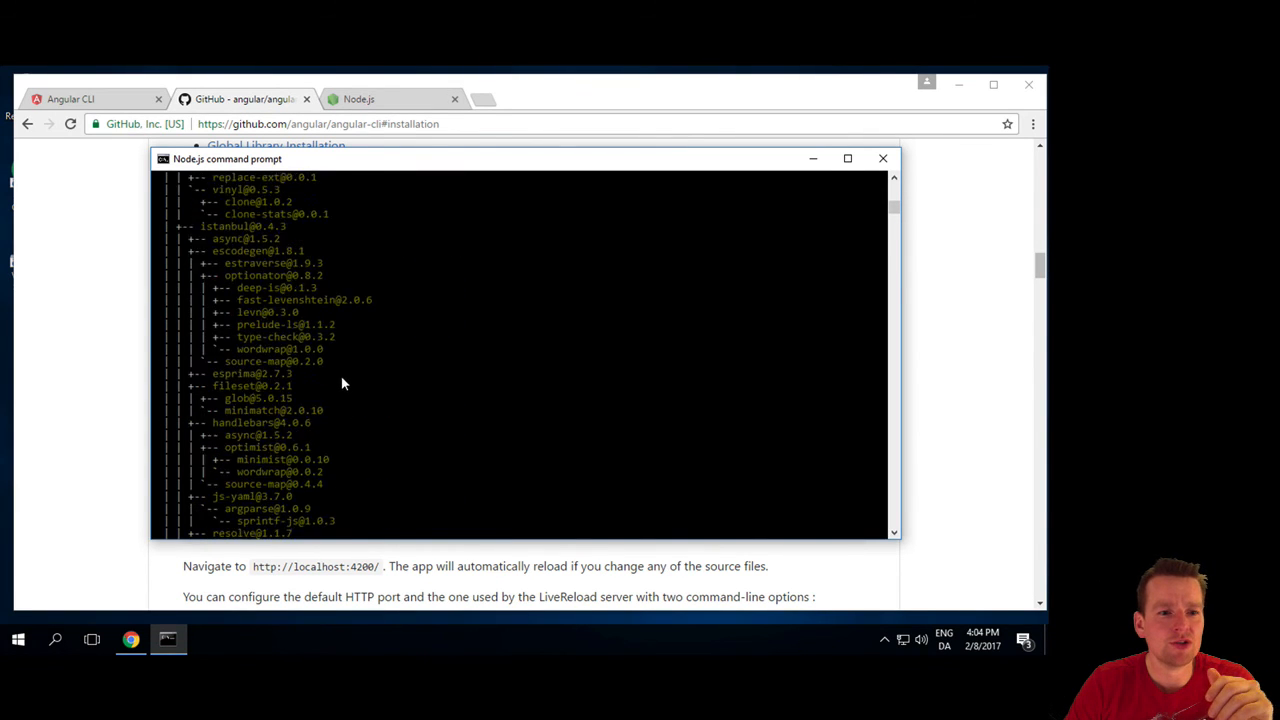
{"action": "scroll", "scroll_direction": "down", "scroll_amount": 3}
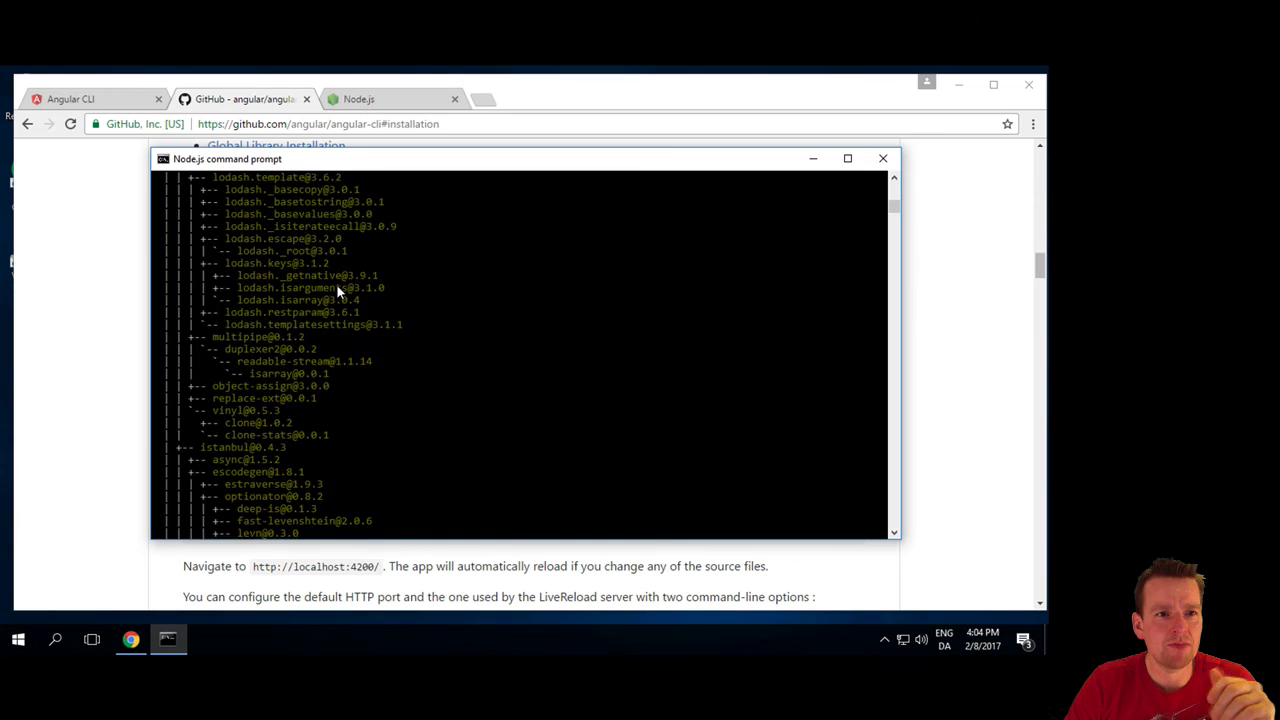
{"action": "scroll", "scroll_direction": "down", "scroll_amount": 3}
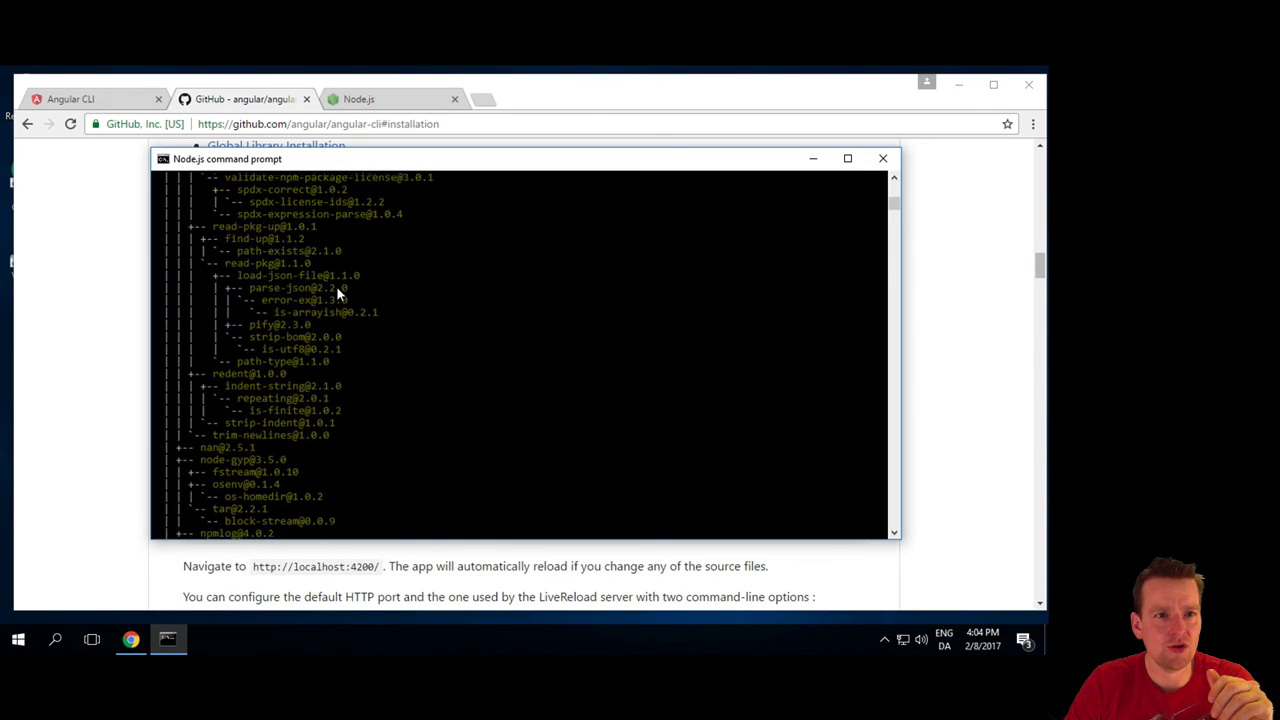
{"action": "scroll", "scroll_direction": "down", "scroll_amount": 3}
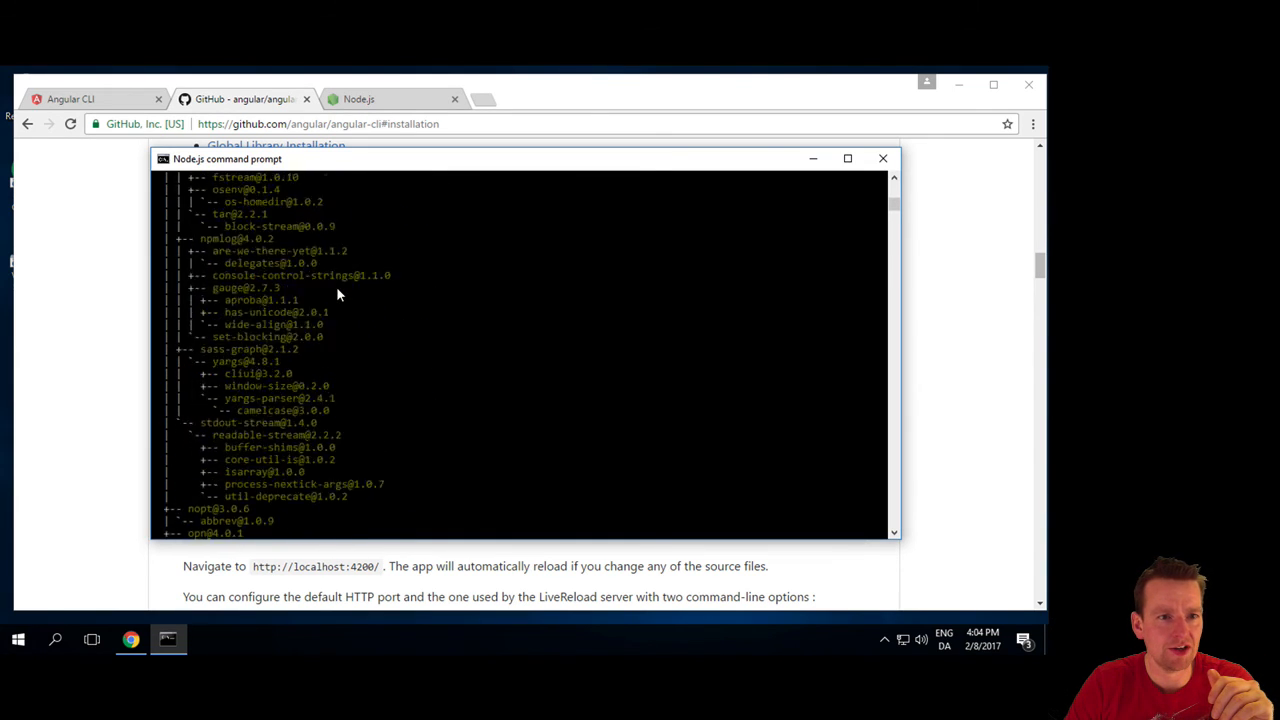
{"action": "scroll", "scroll_direction": "down", "scroll_amount": 3}
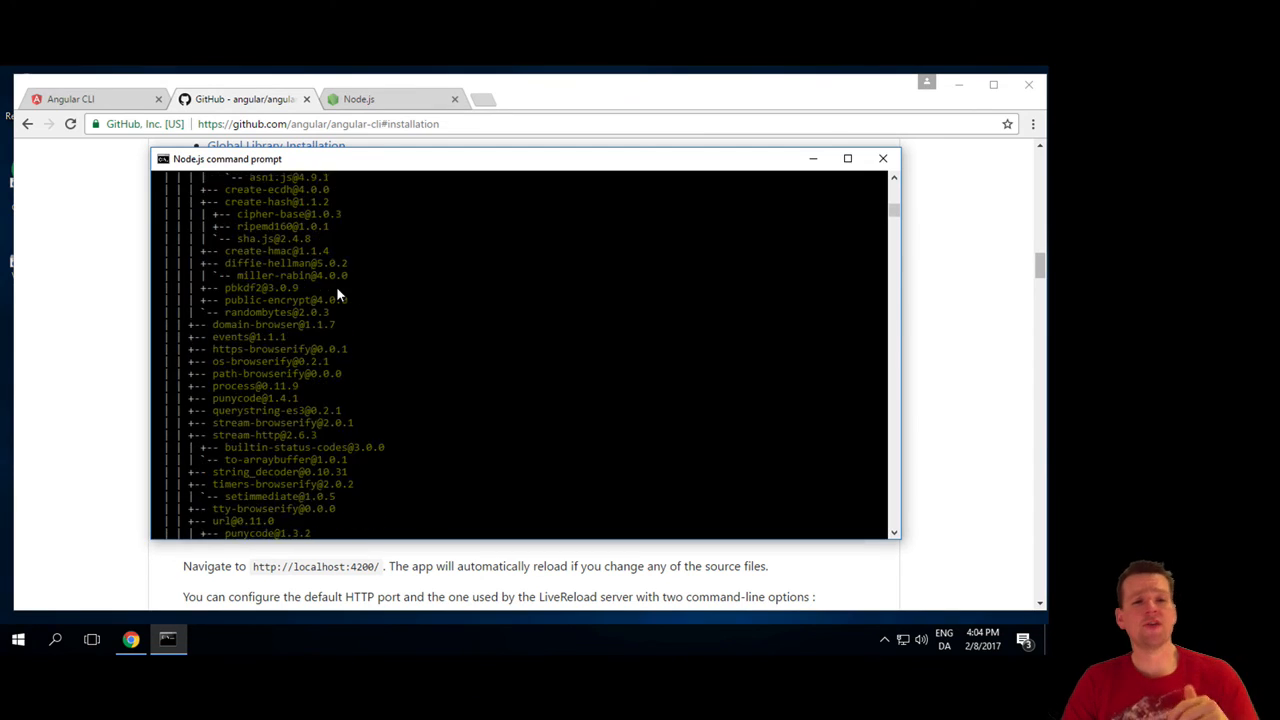
{"action": "scroll", "scroll_direction": "down", "scroll_amount": 3}
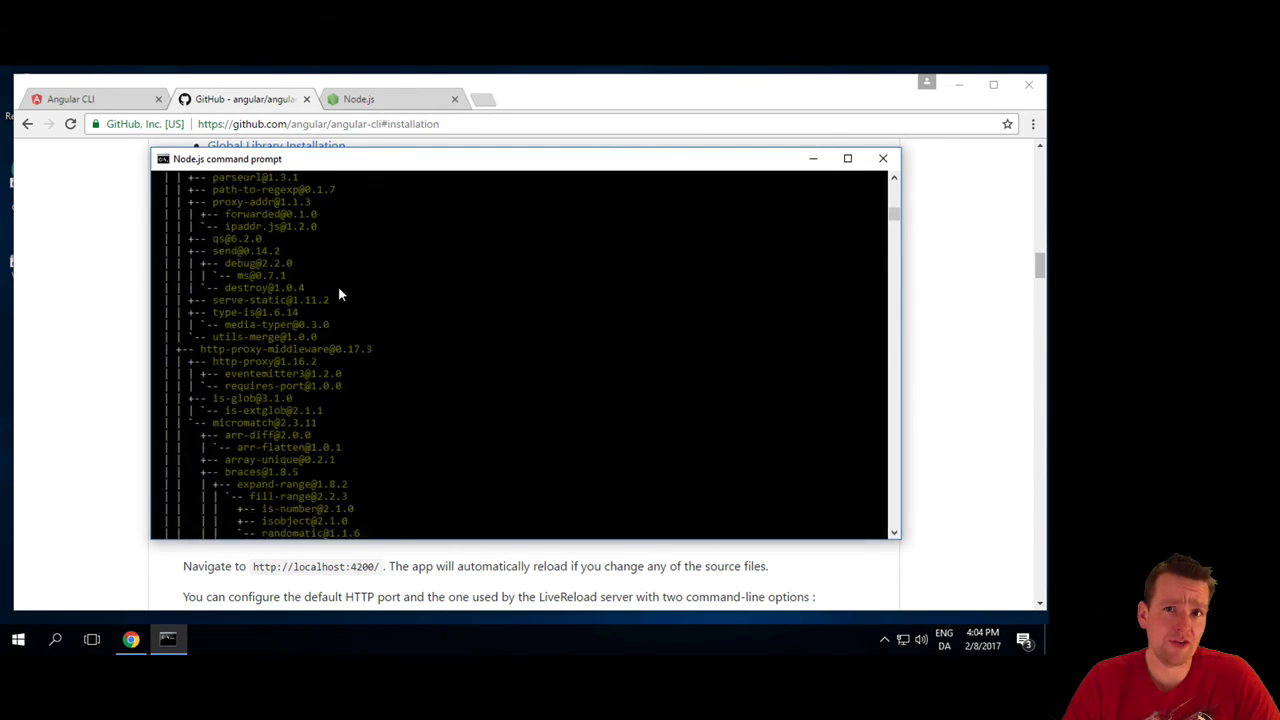